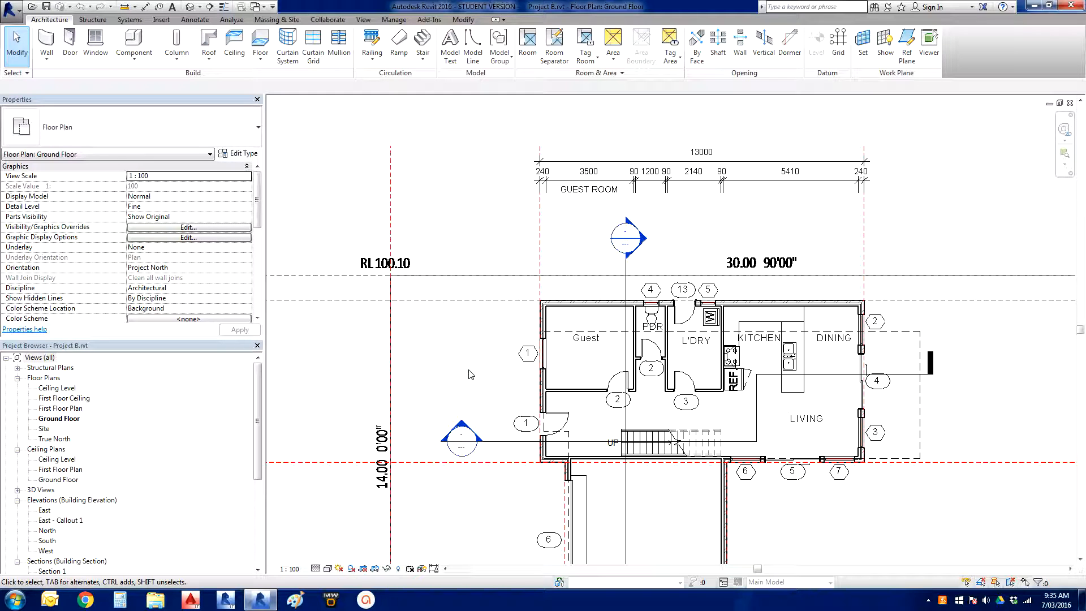
mouse_move(470, 373)
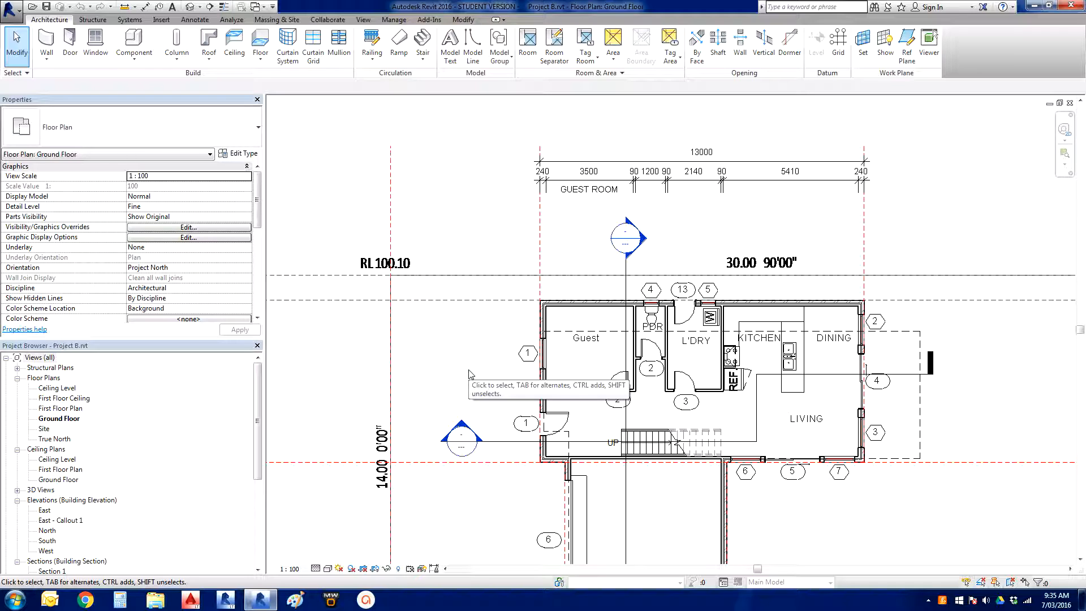
mouse_move(471, 375)
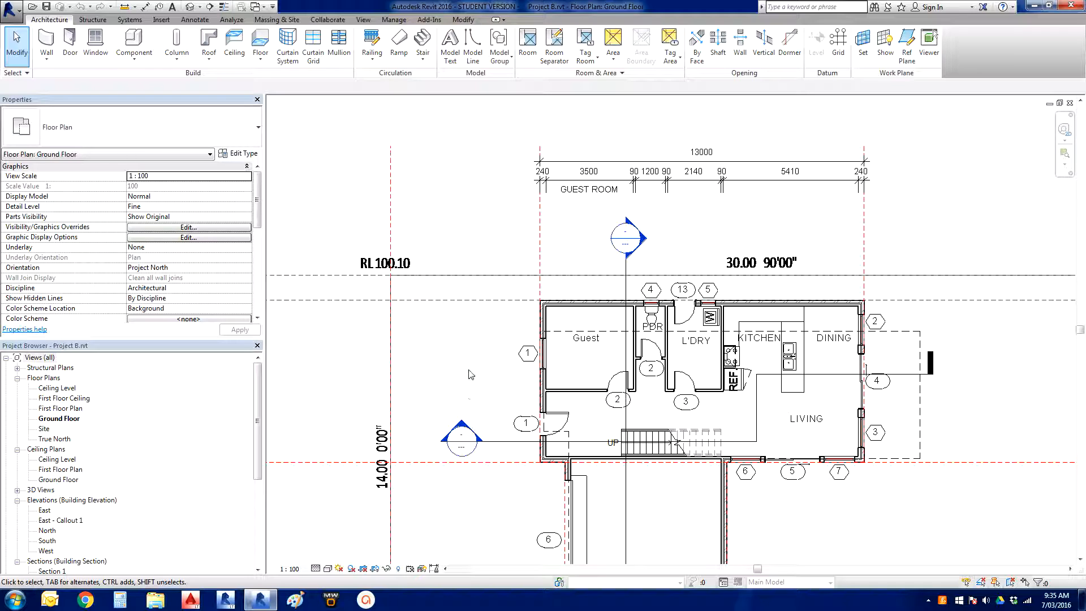
mouse_move(470, 372)
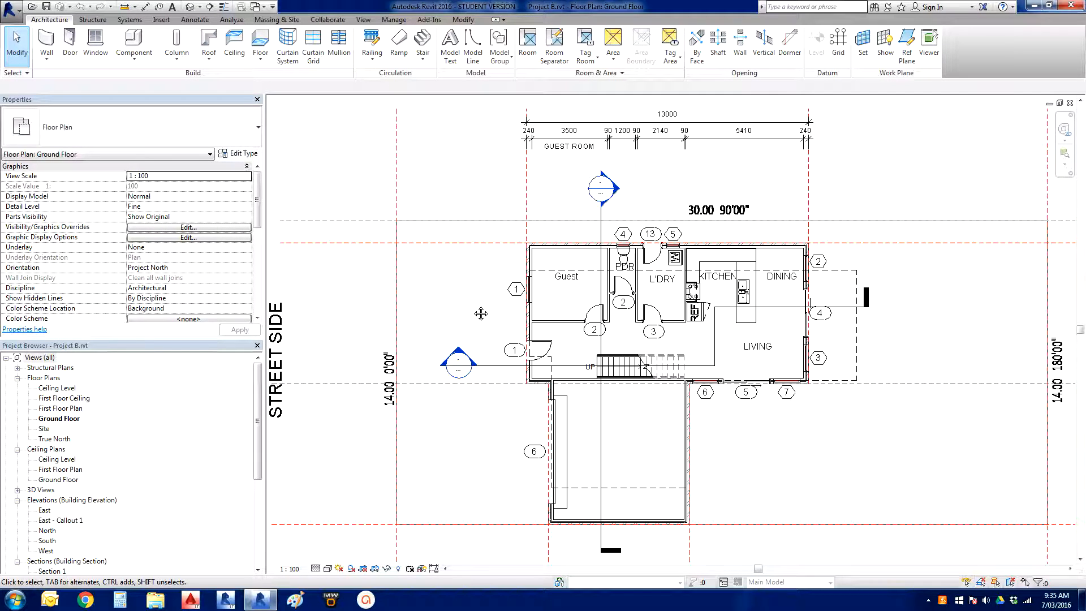
mouse_move(468, 313)
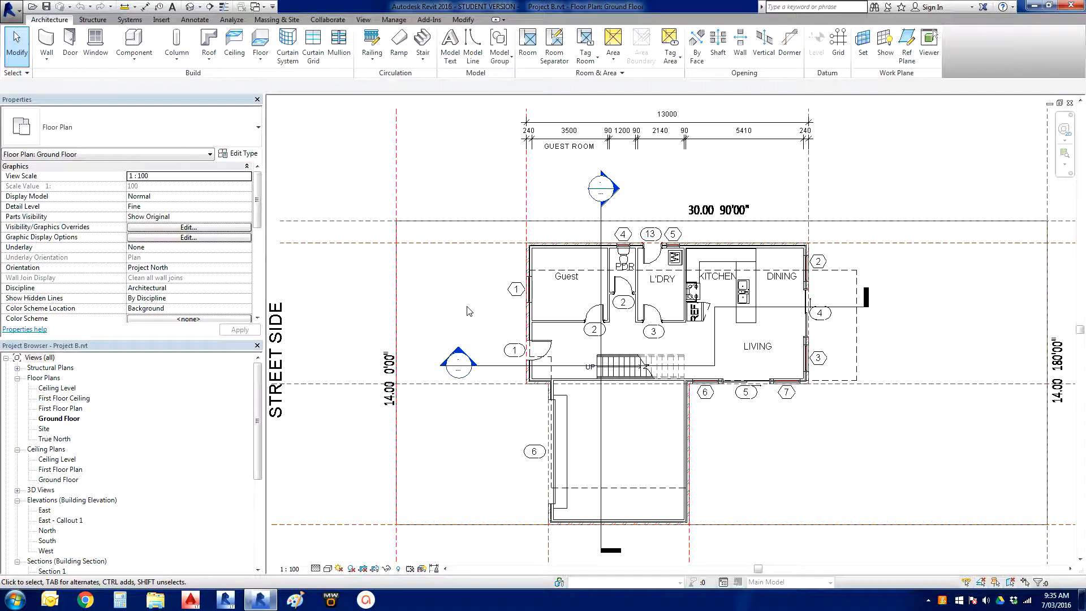
mouse_move(507, 430)
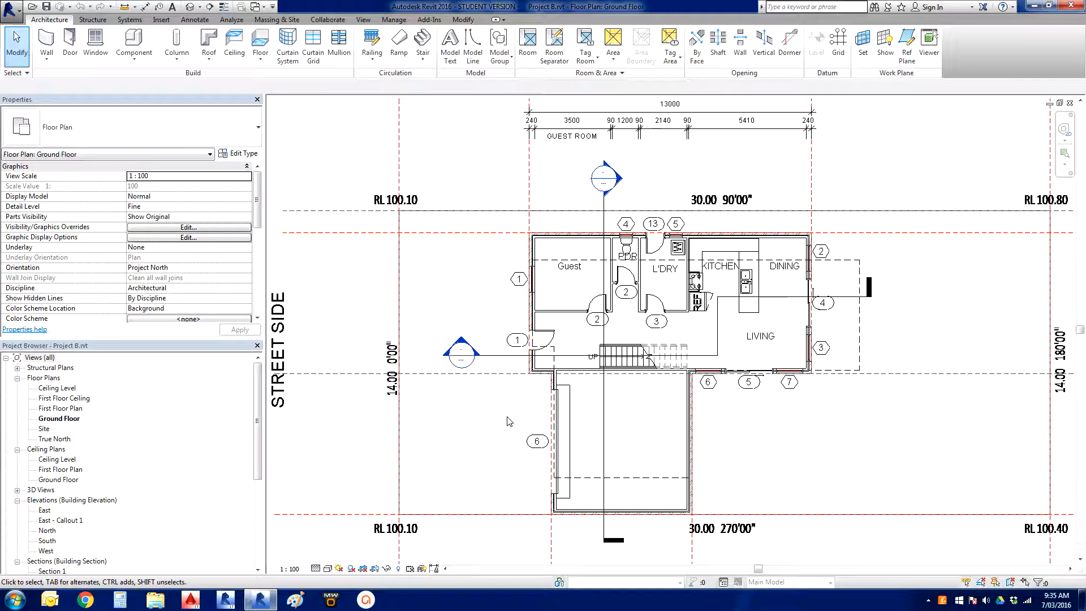
mouse_move(521, 417)
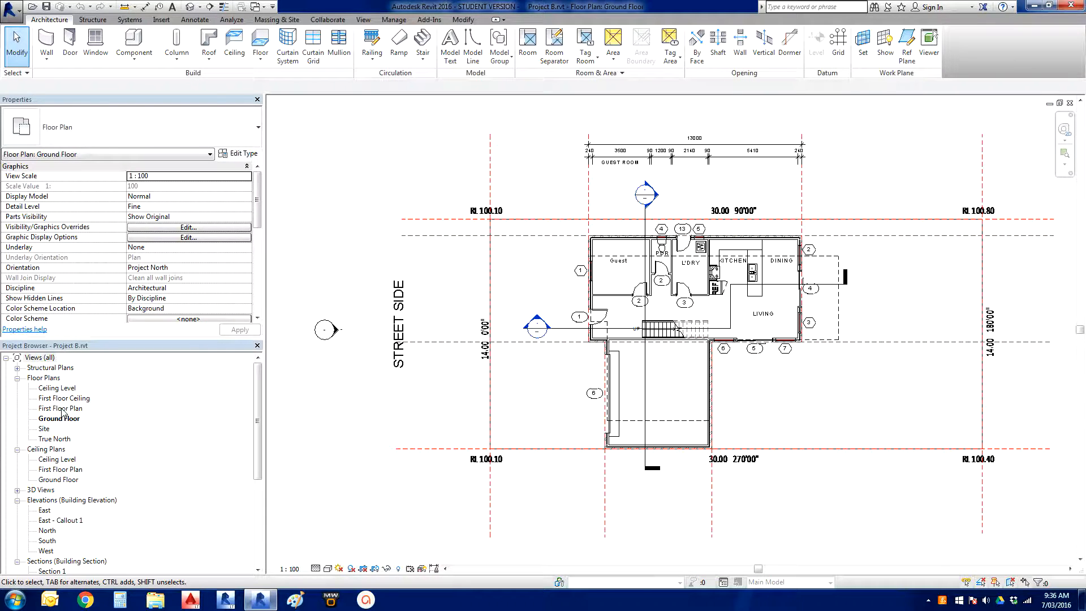
- Bring up the First Floor Plan and then the East - Callout 1 elevation from the Project Browser
double_click(60, 408)
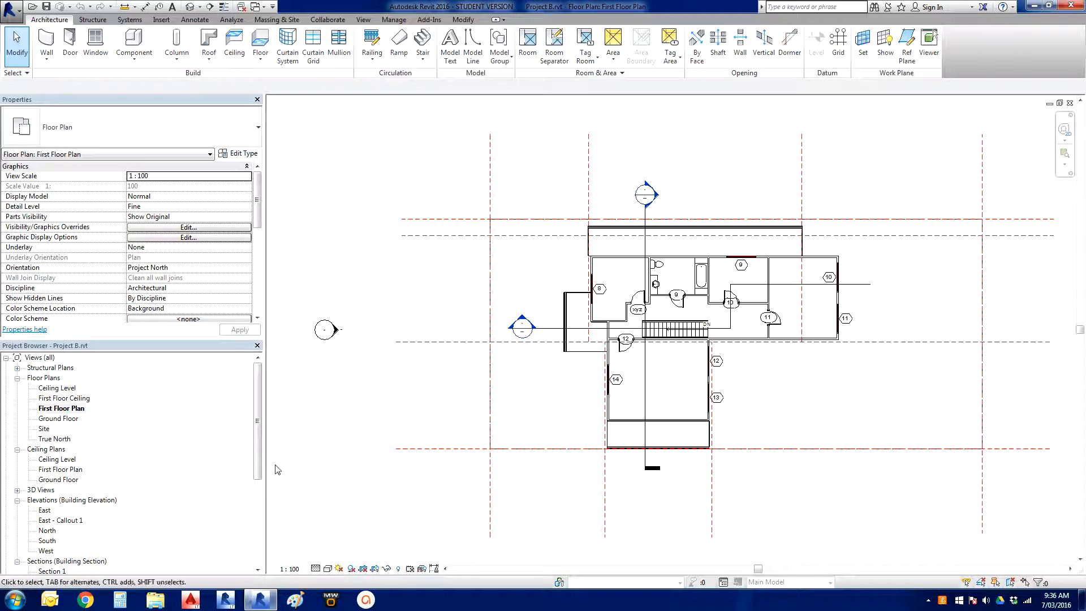
scroll("down", 3)
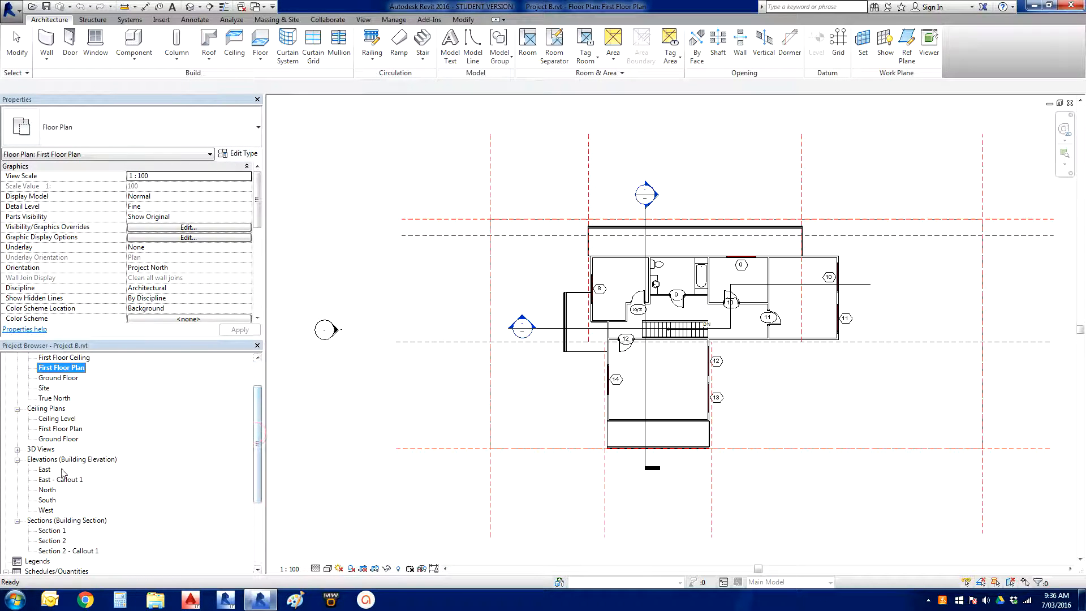
double_click(61, 480)
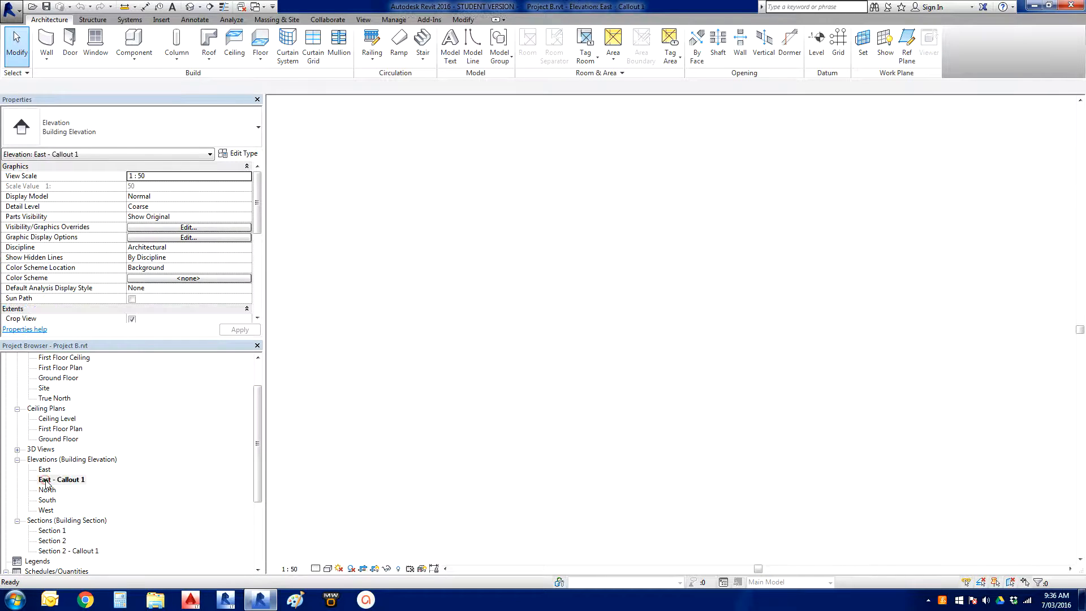
double_click(61, 480)
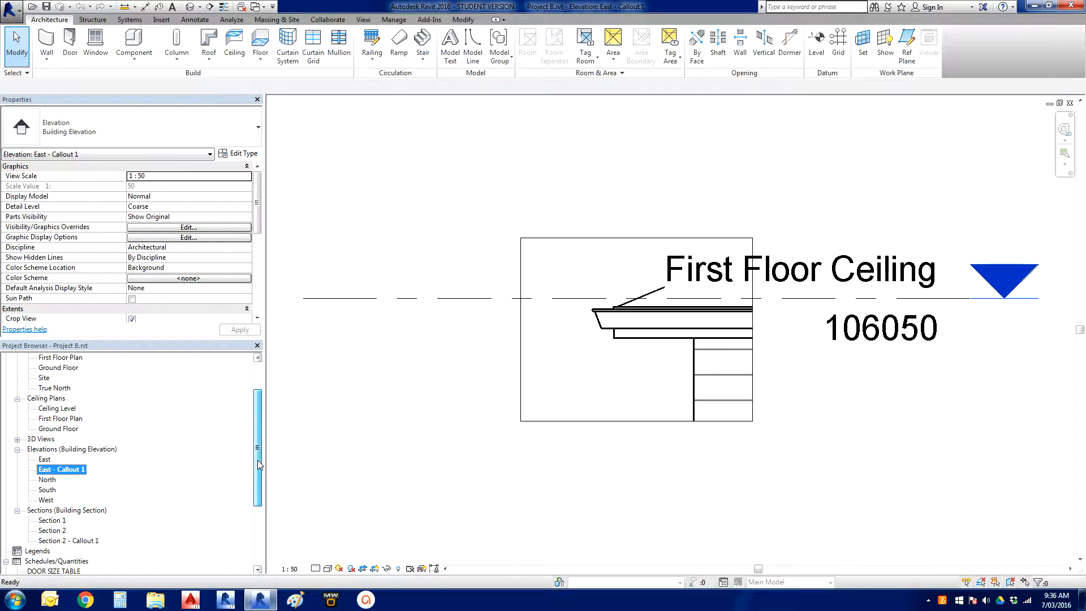
- Bring up Section 1, then the Section 2 - Callout 1 eaves detail
double_click(52, 470)
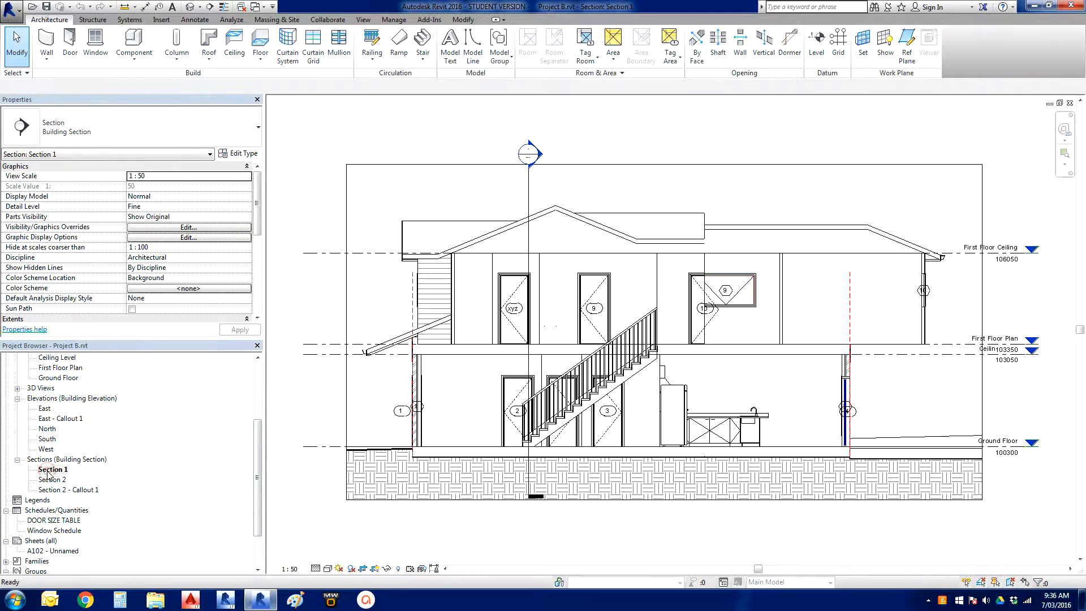
double_click(68, 490)
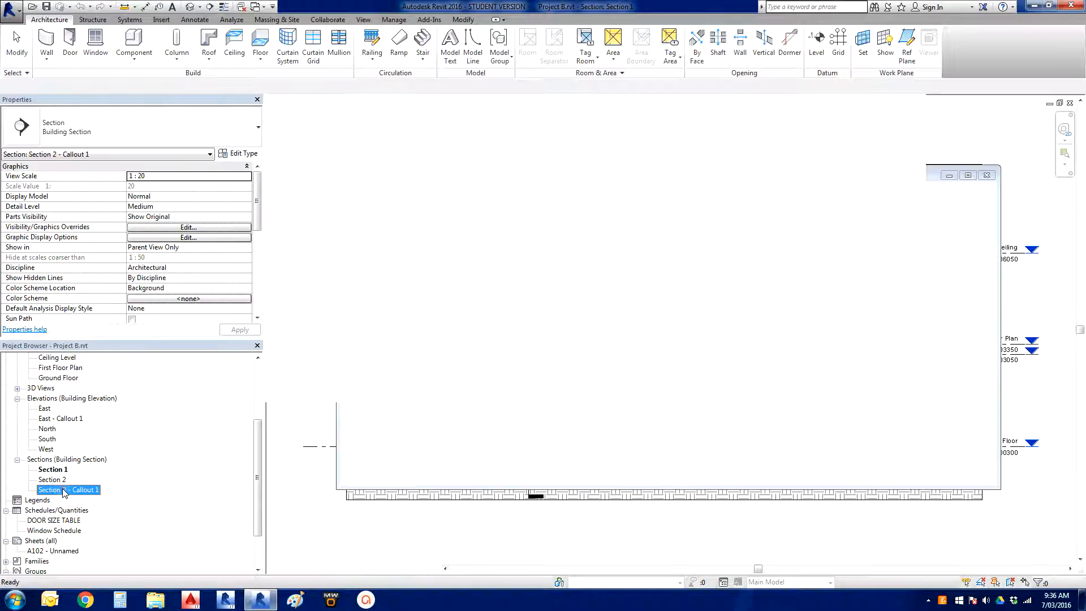
double_click(68, 490)
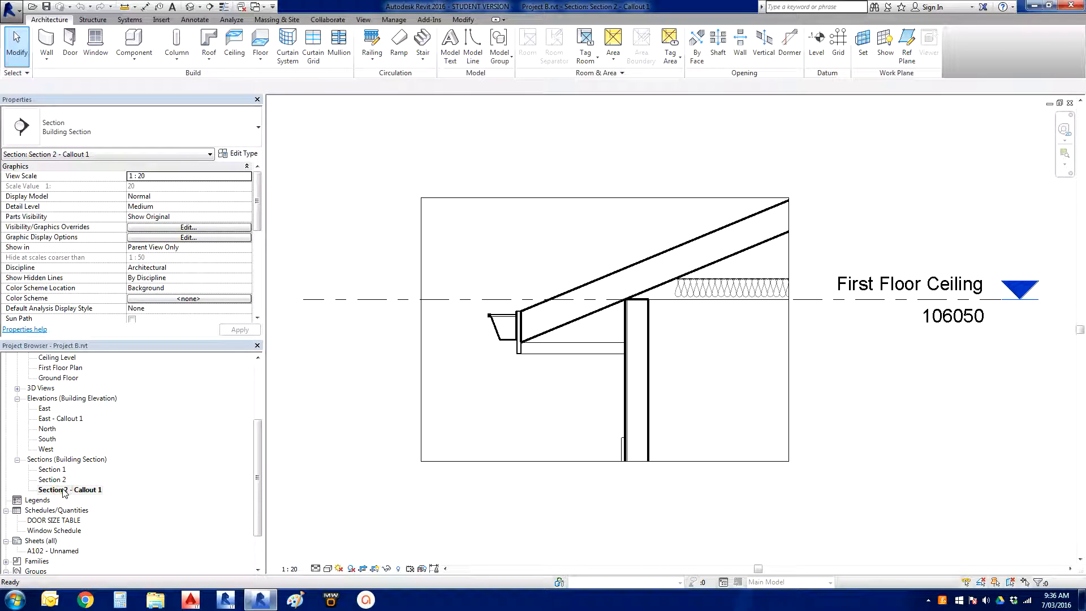
mouse_move(231, 494)
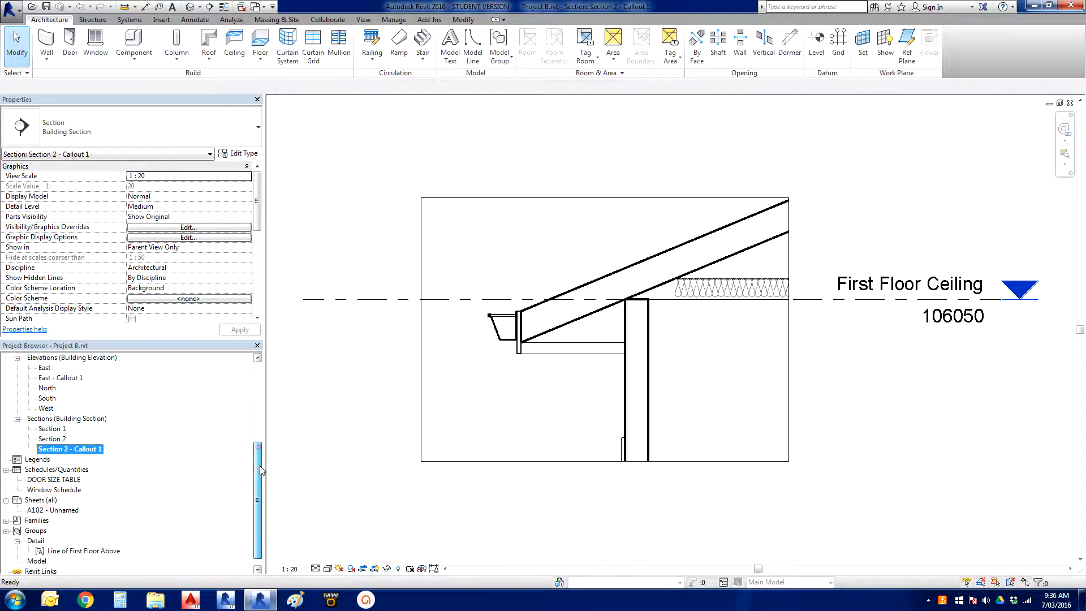
scroll("down", 3)
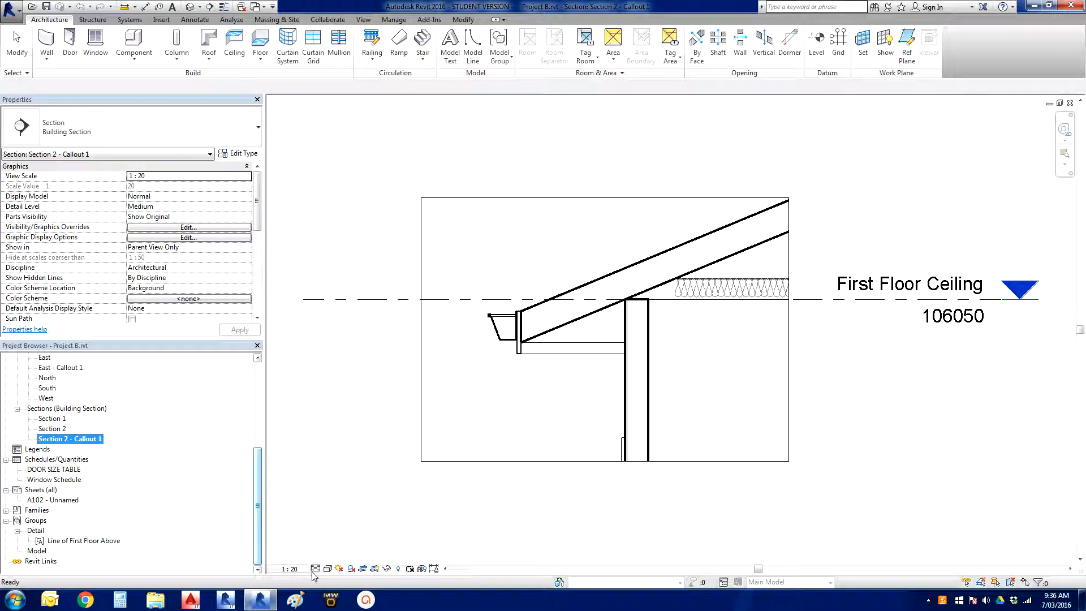
mouse_move(290, 575)
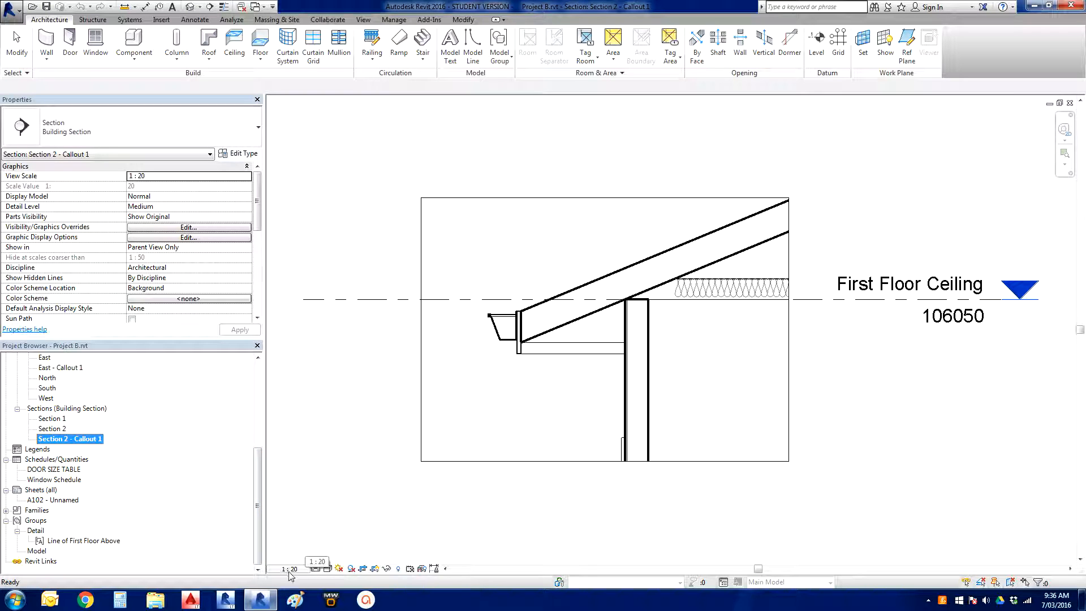
mouse_move(298, 539)
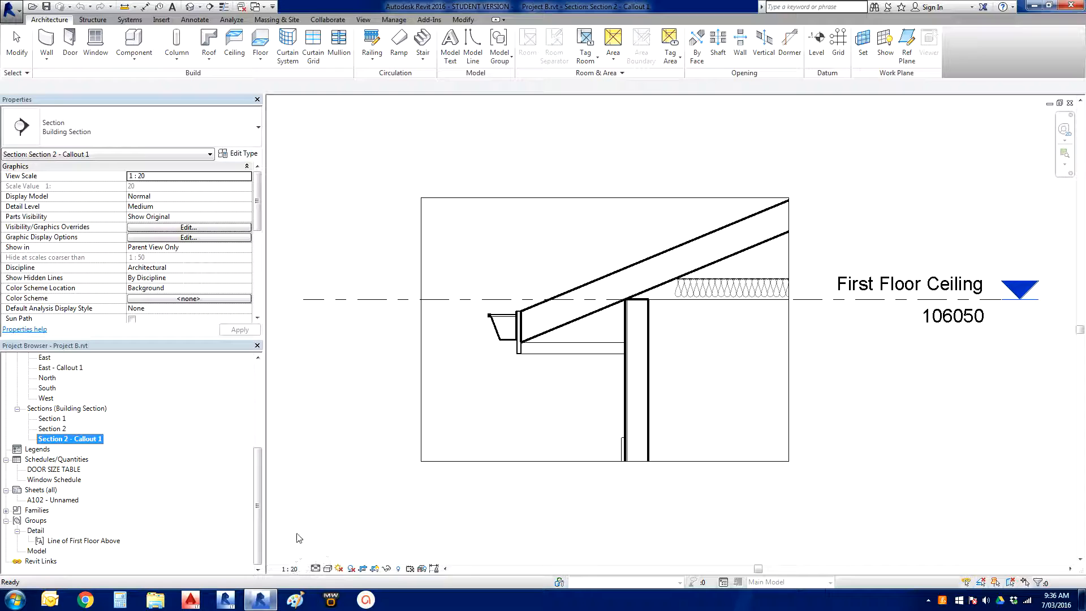
mouse_move(295, 490)
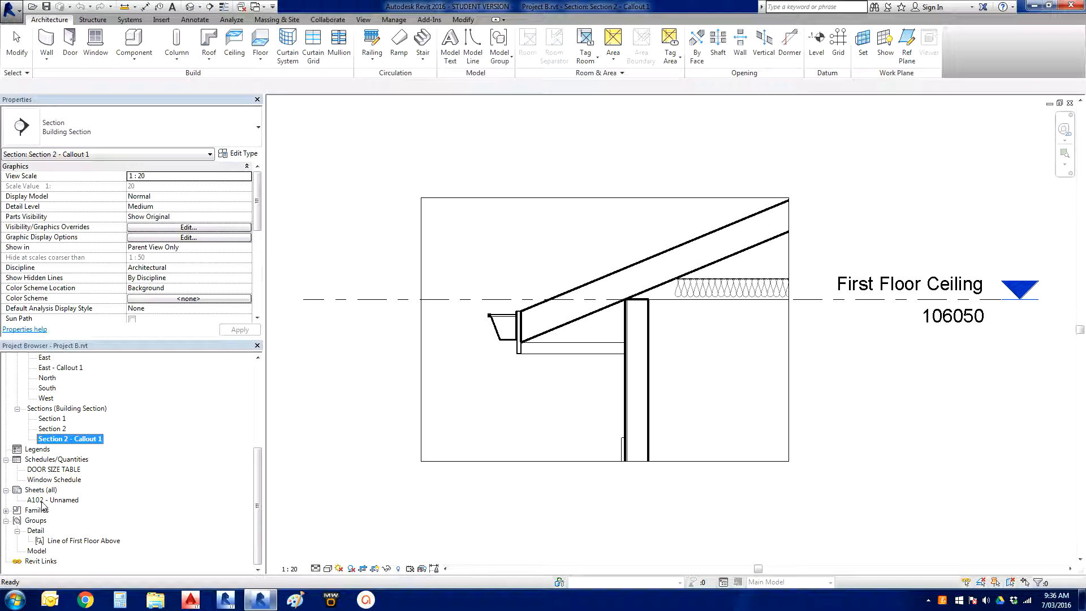
- Bring up the empty sheet A102 - Unnamed with its title block
double_click(51, 501)
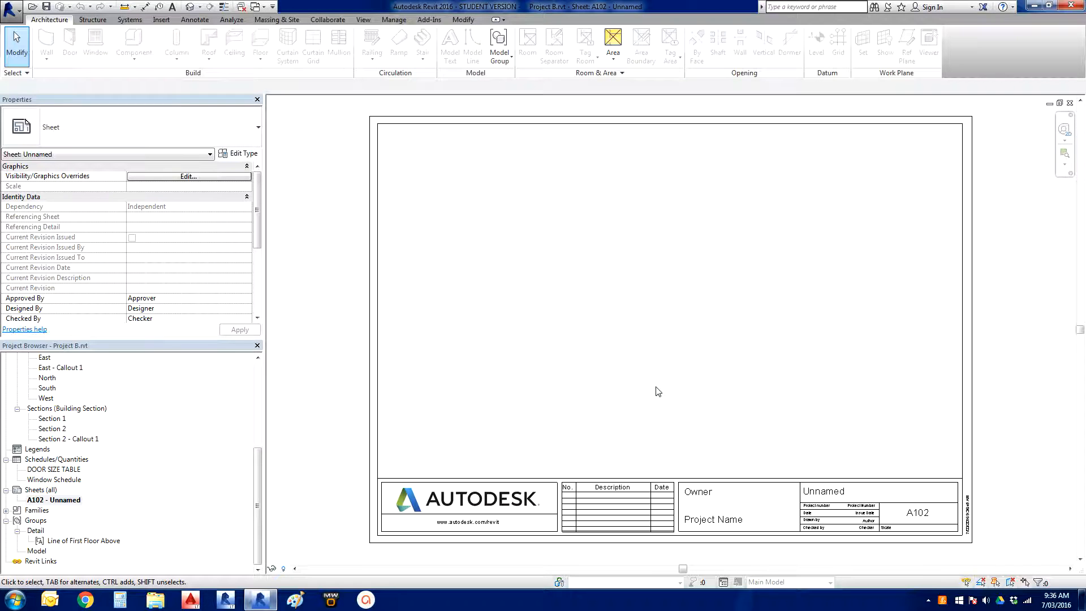
mouse_move(661, 392)
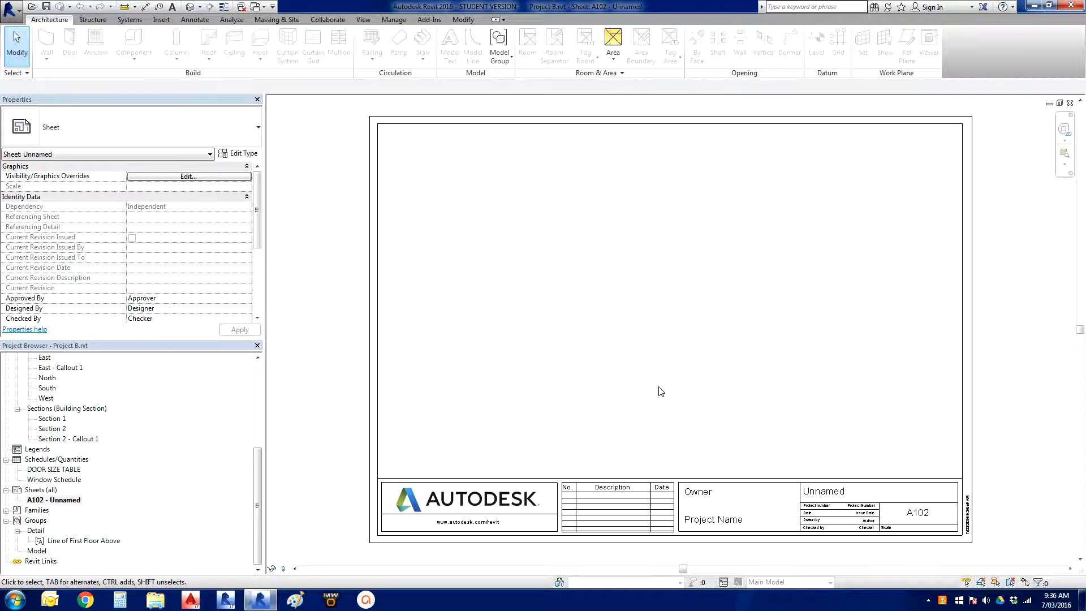
mouse_move(288, 484)
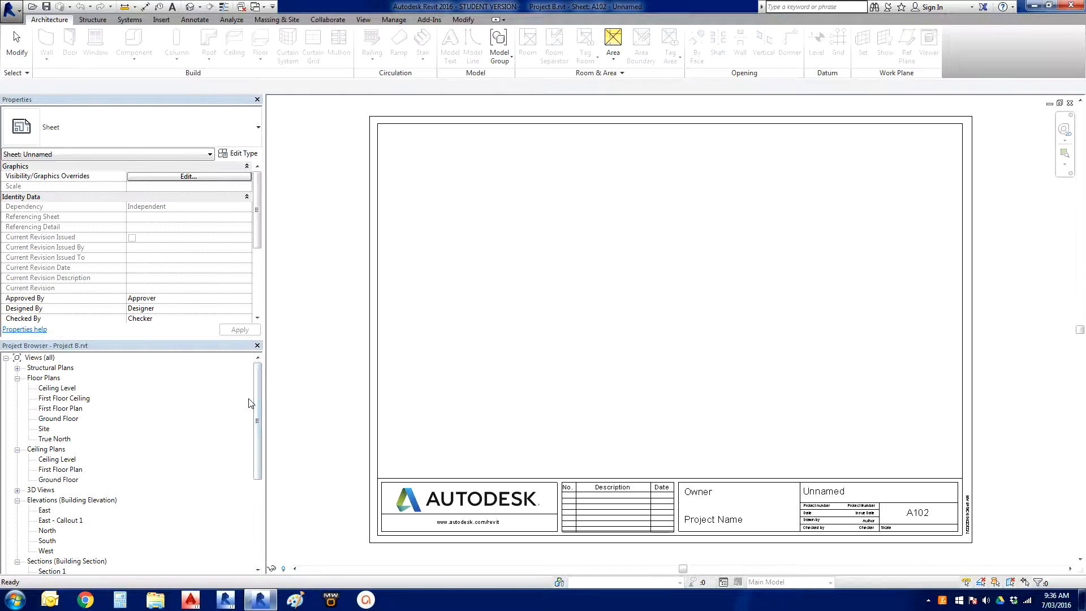
mouse_move(249, 407)
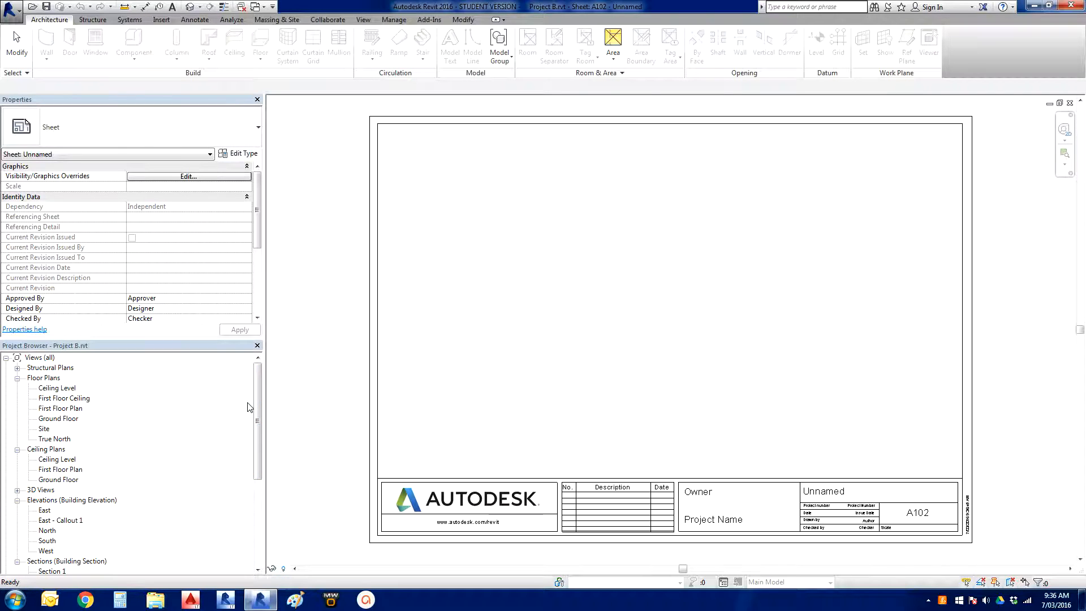
mouse_move(249, 419)
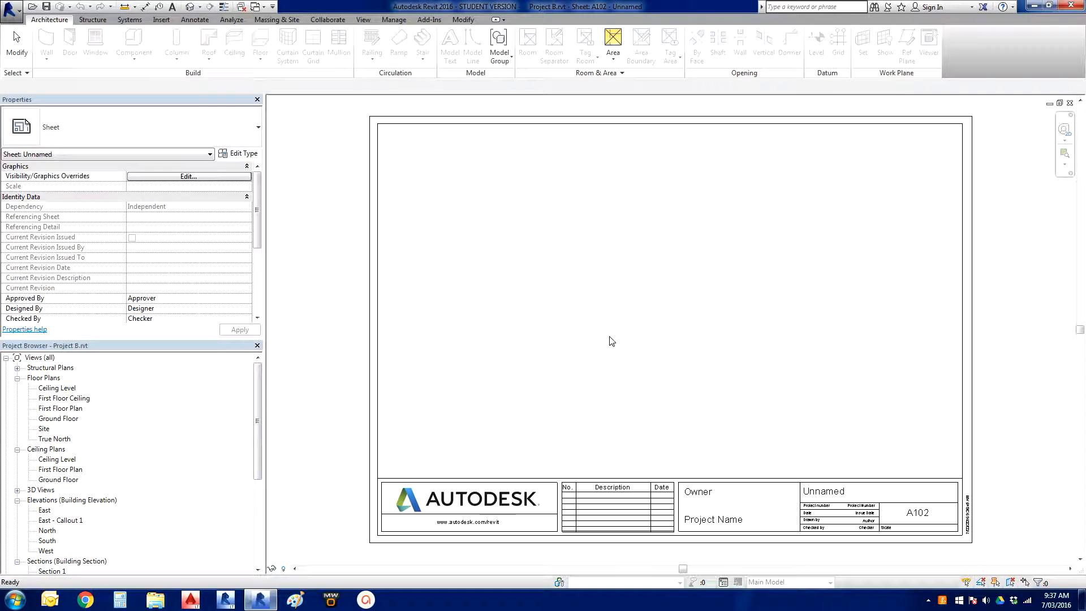
mouse_move(640, 328)
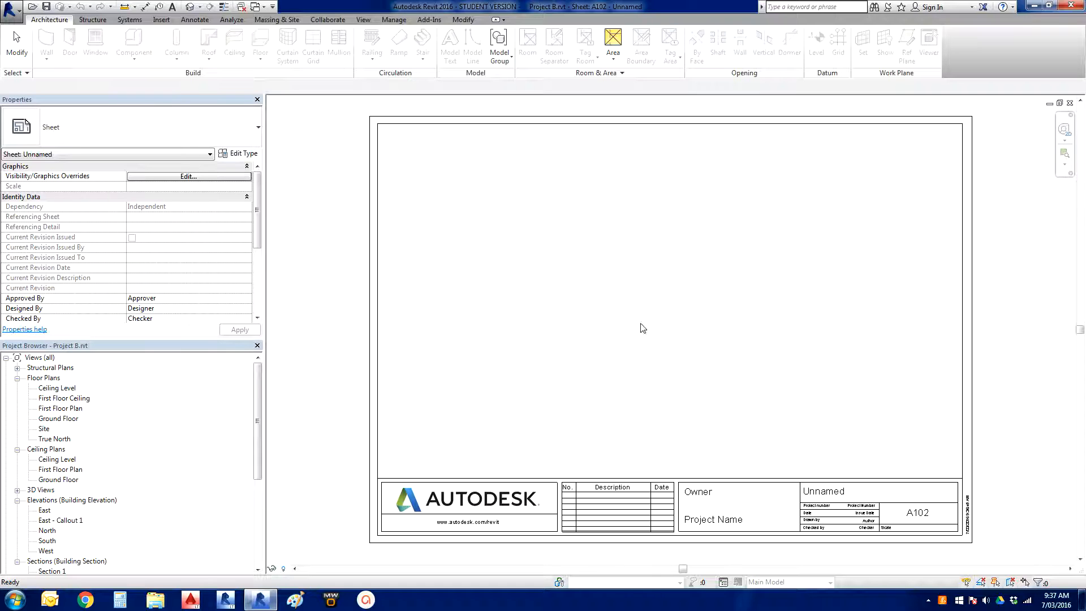
mouse_move(135, 471)
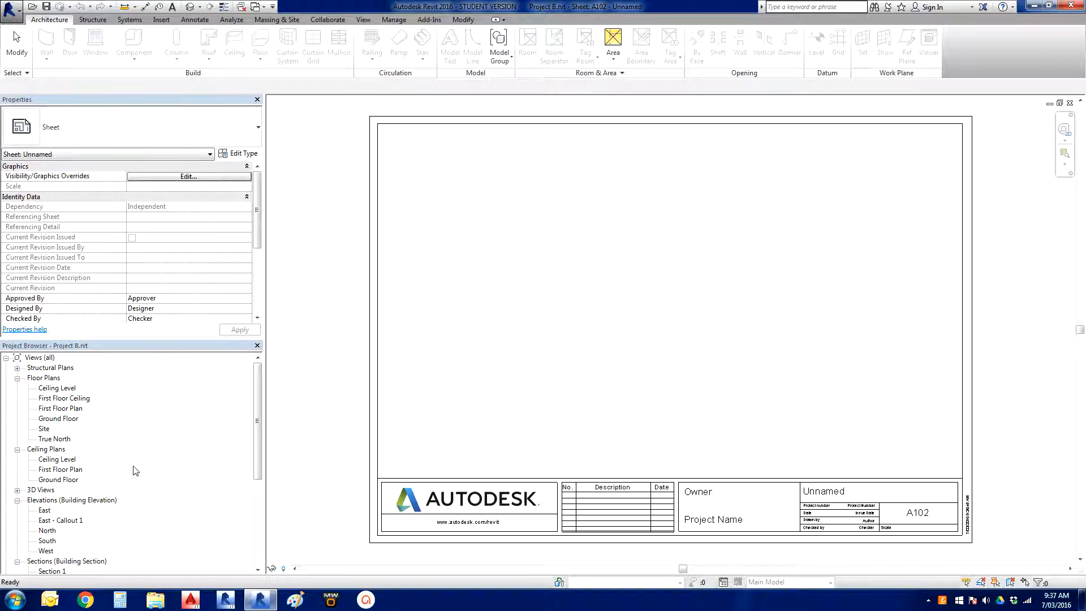
mouse_move(302, 455)
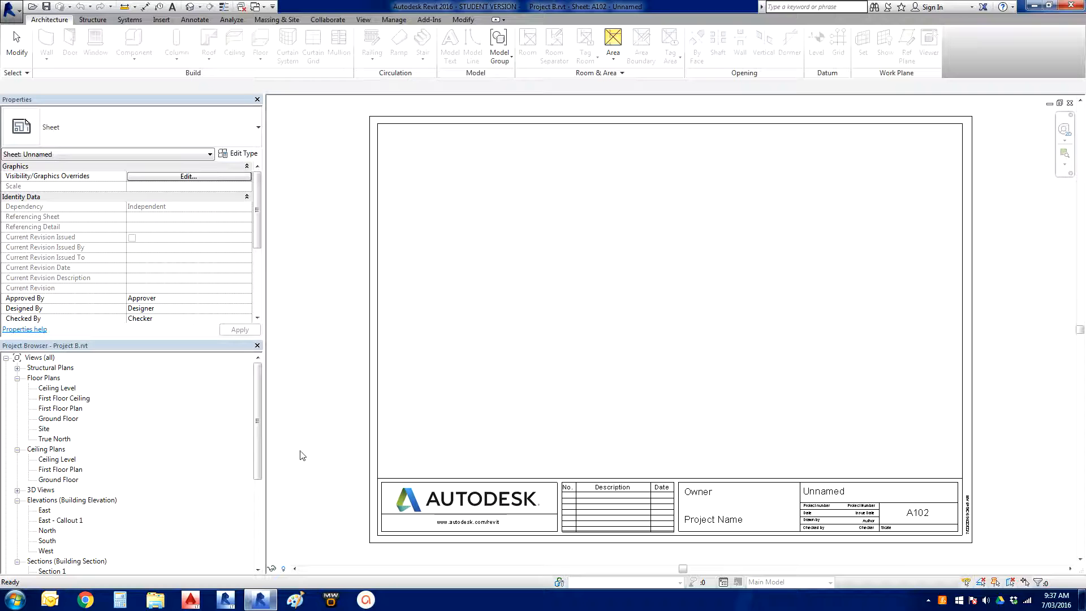
mouse_move(66, 485)
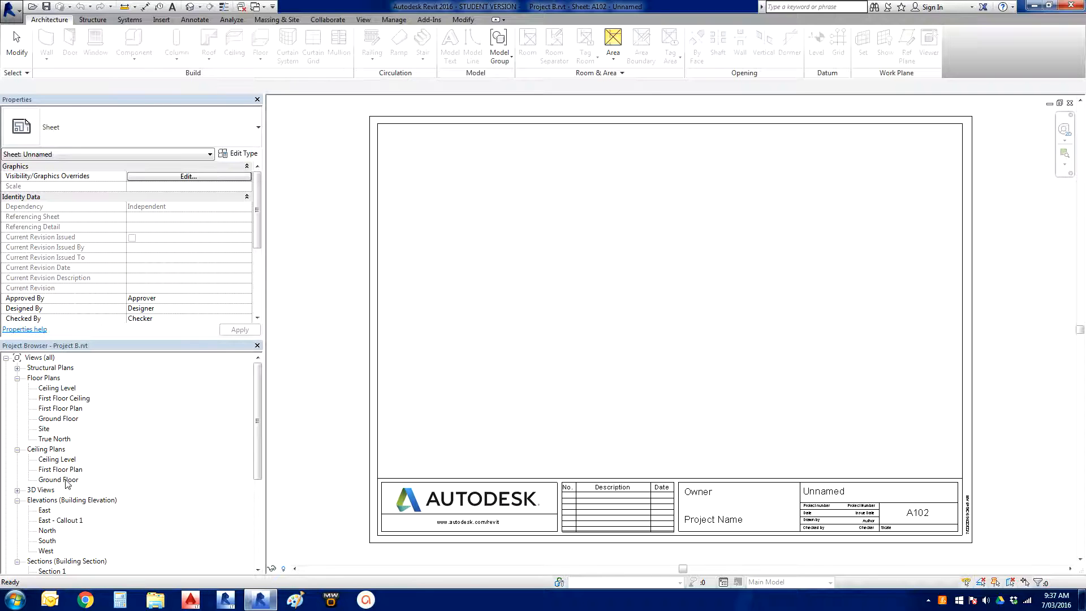
mouse_move(53, 425)
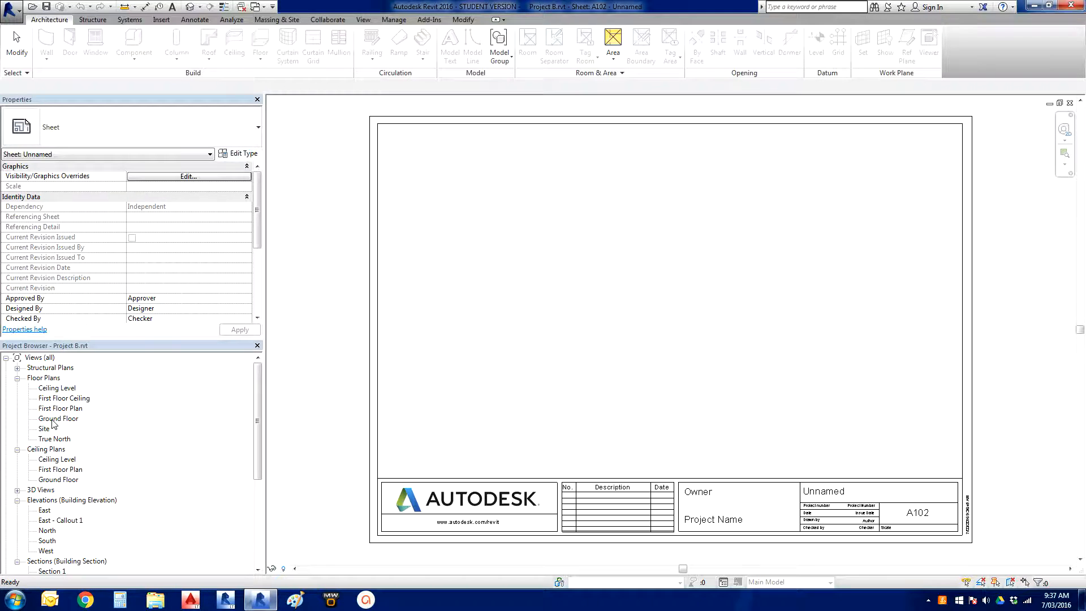
- Pick the Ground Floor plan in the Project Browser for placing on sheet A102
left_click(57, 419)
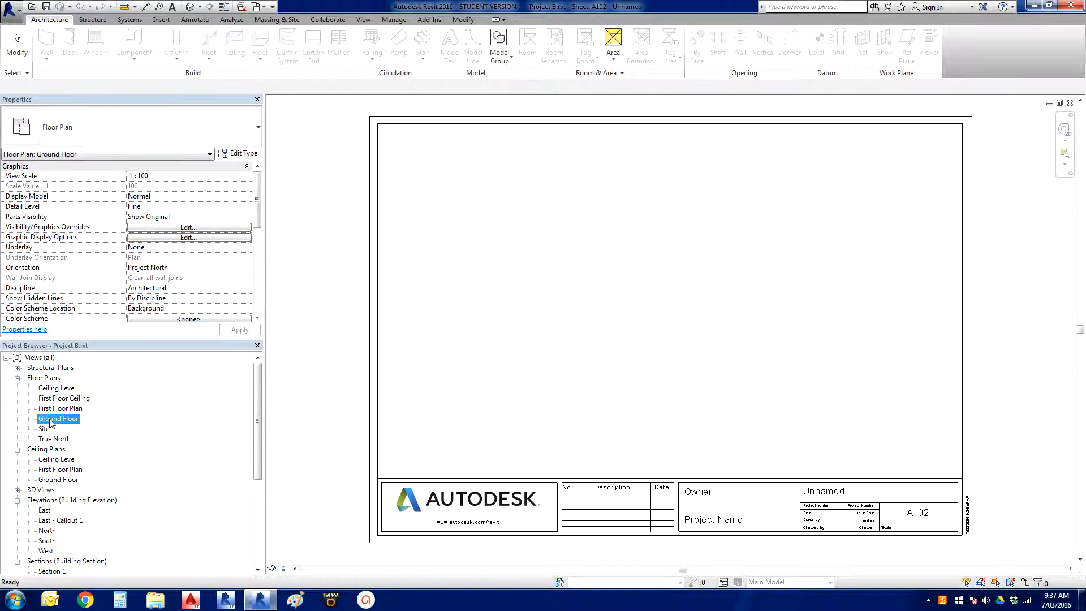
mouse_move(126, 429)
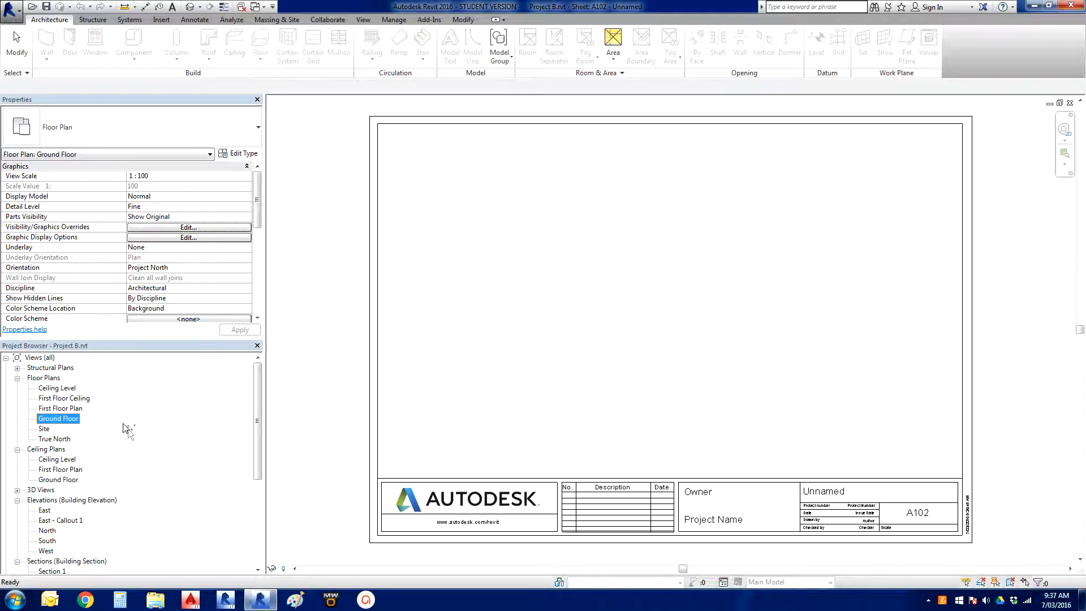
mouse_move(304, 414)
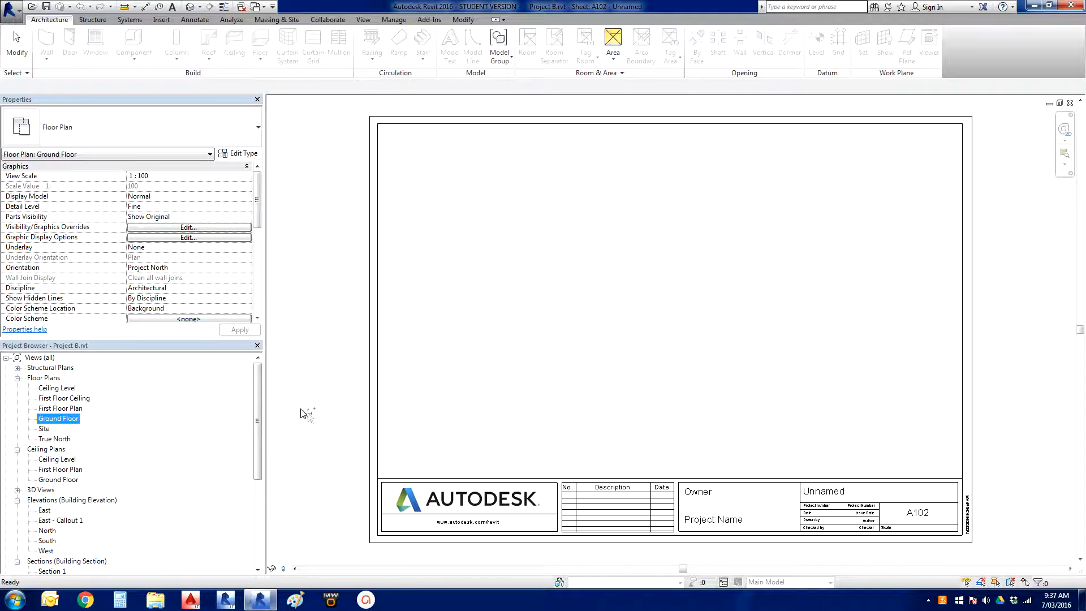
mouse_move(342, 399)
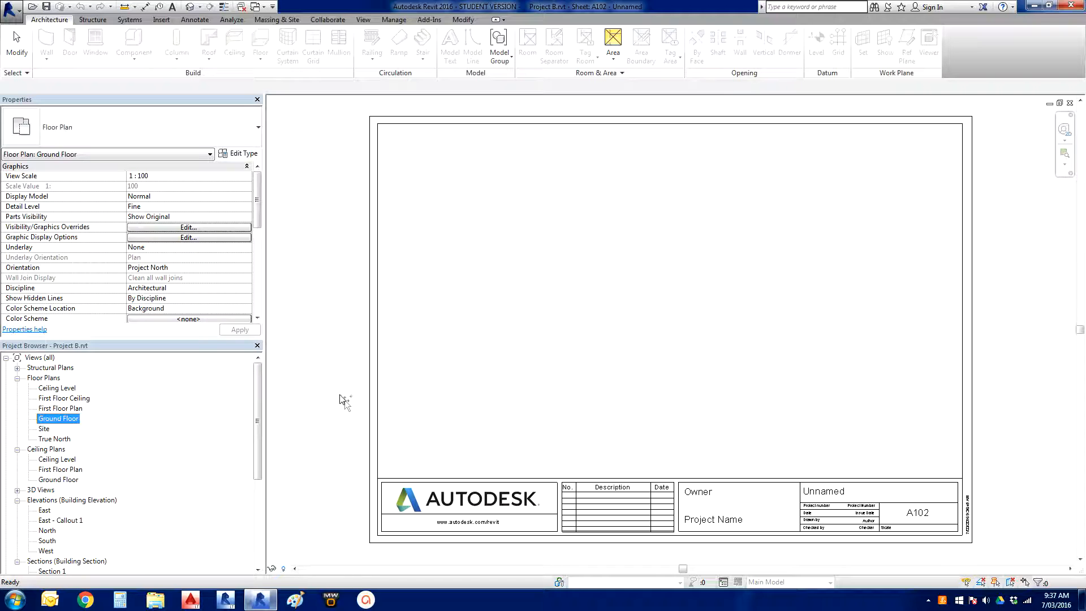
mouse_move(325, 414)
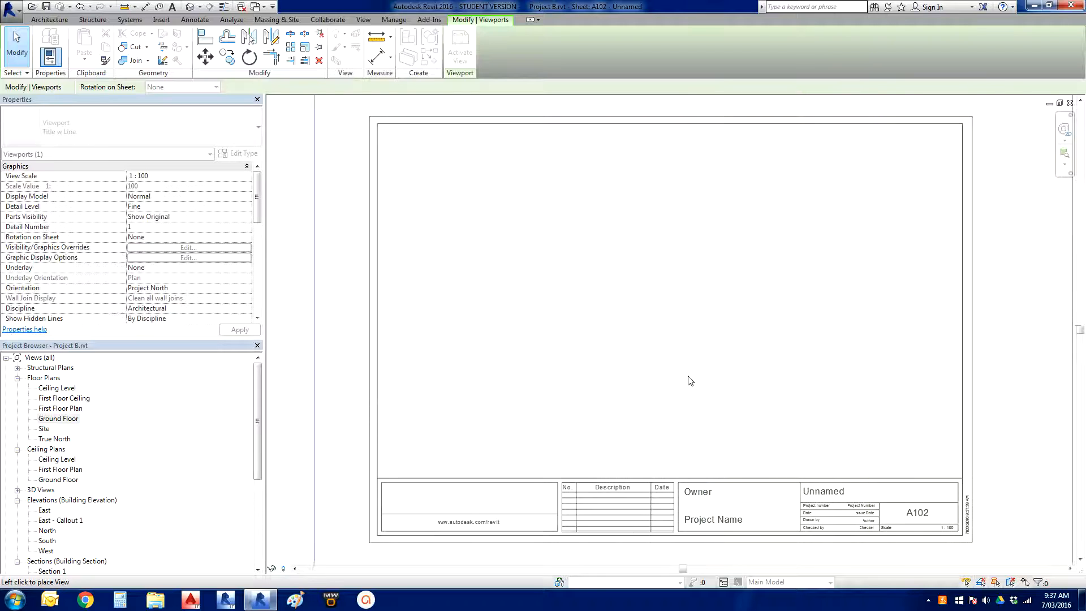
mouse_move(668, 340)
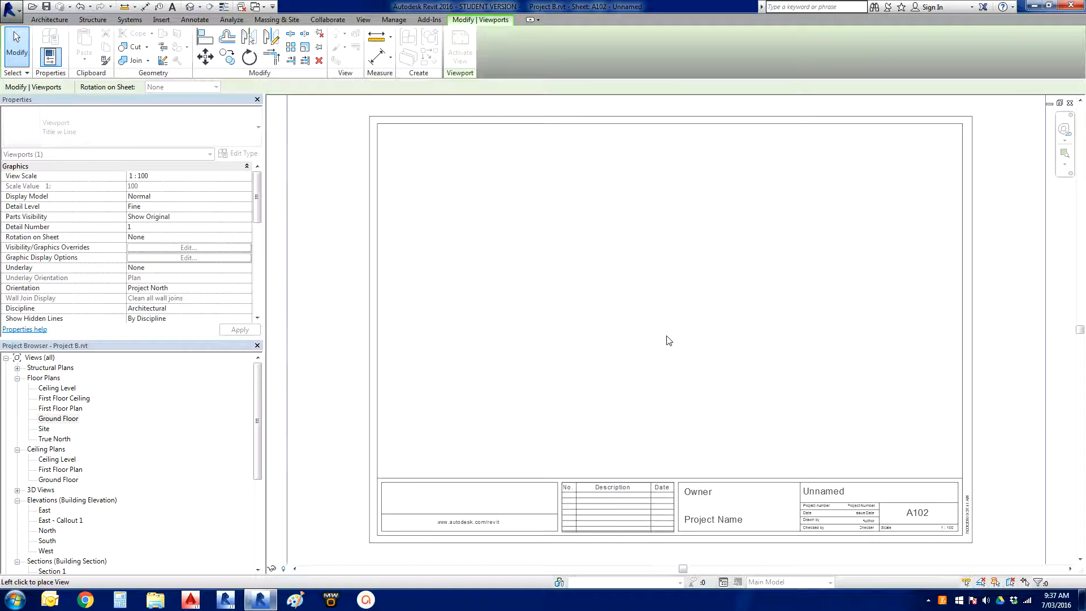
mouse_move(673, 353)
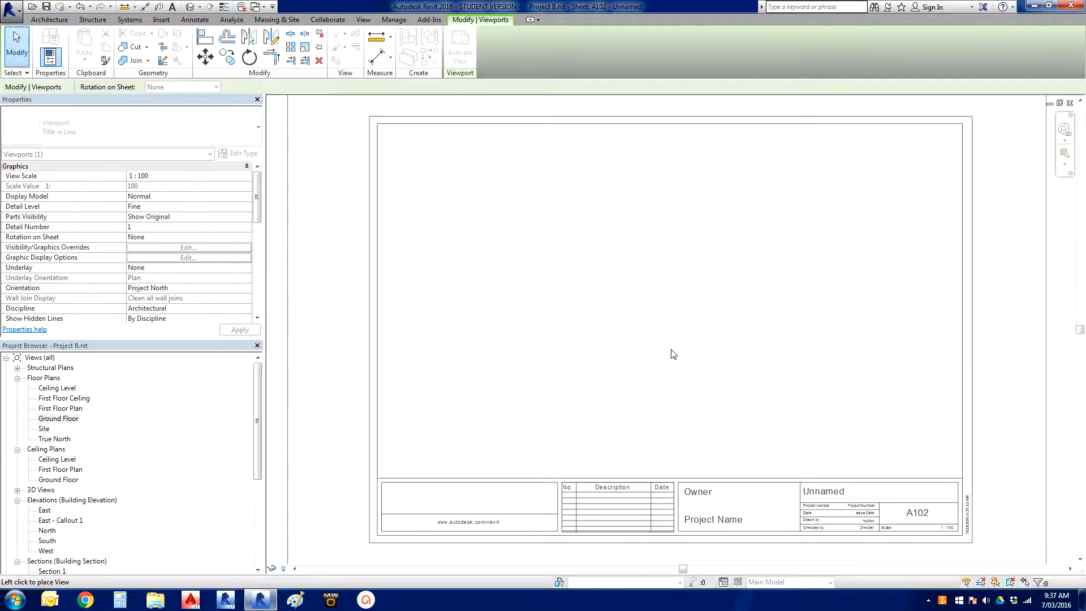
mouse_move(676, 358)
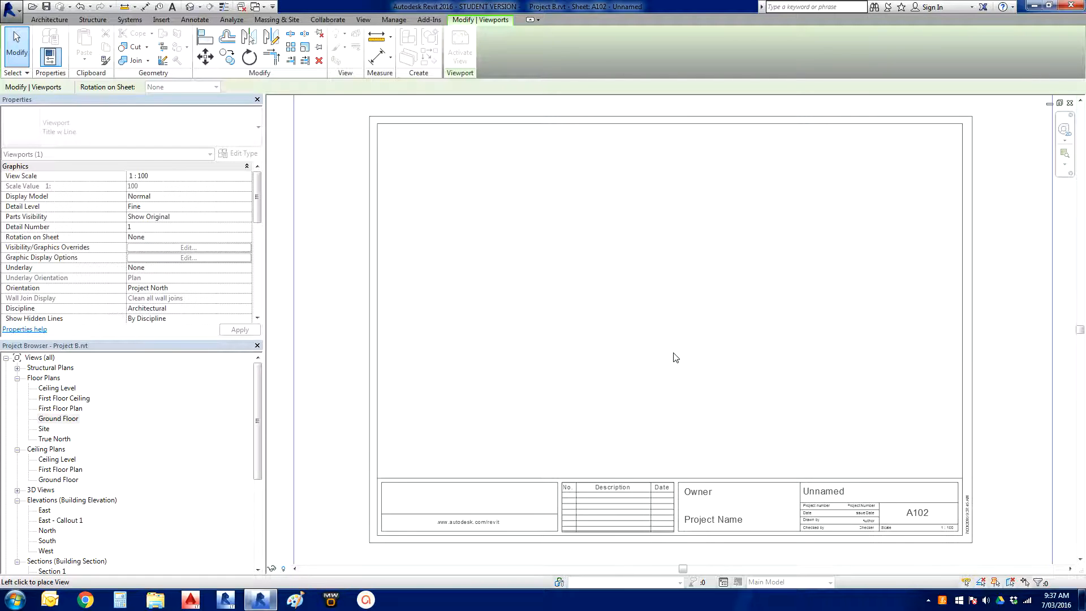
mouse_move(670, 359)
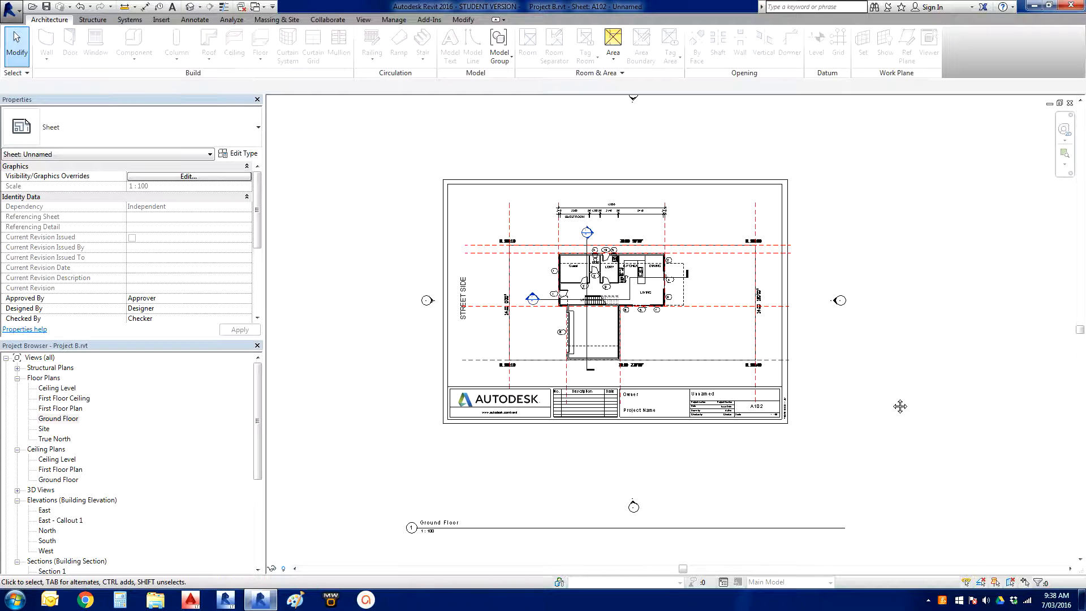
mouse_move(894, 402)
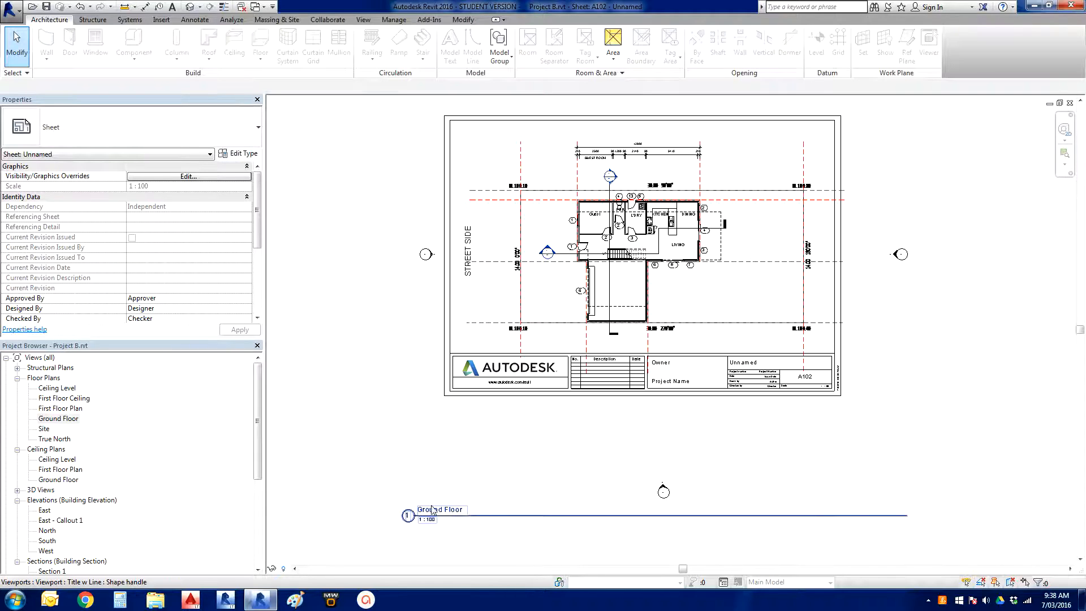
mouse_move(489, 522)
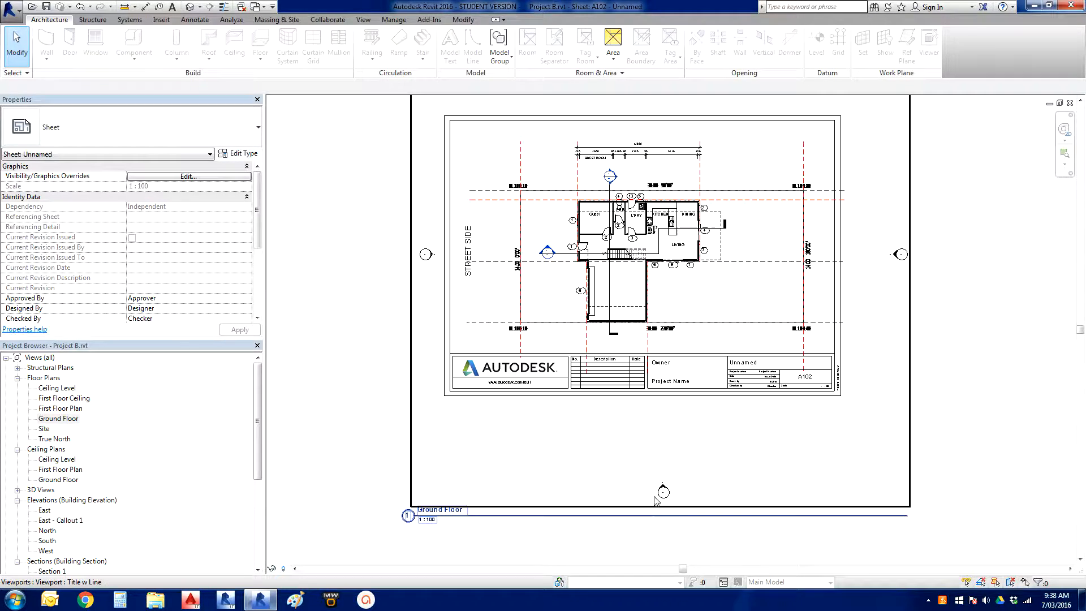
mouse_move(431, 260)
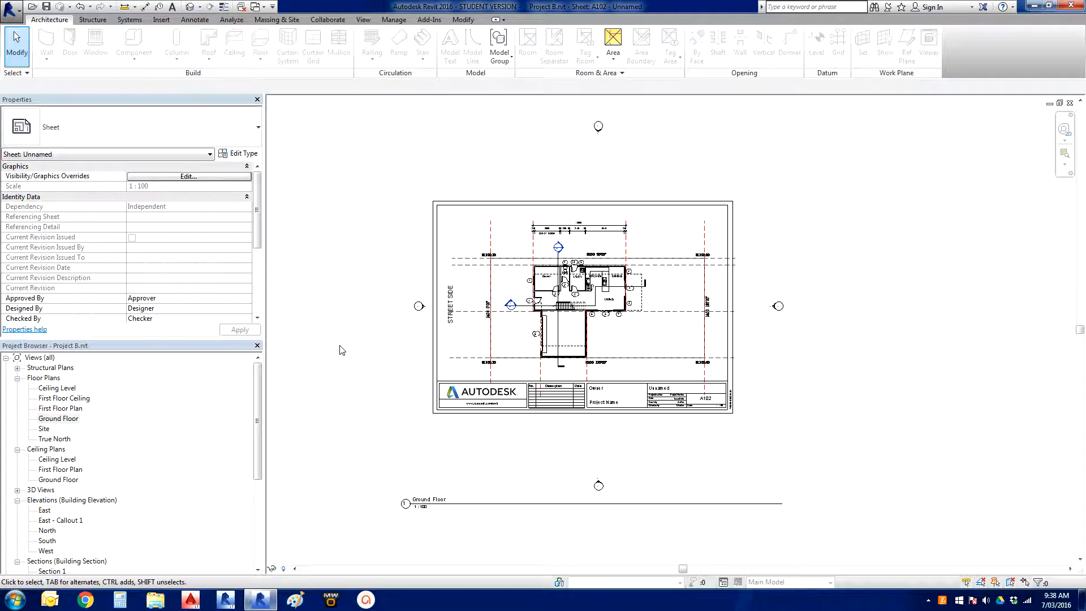
left_click(623, 317)
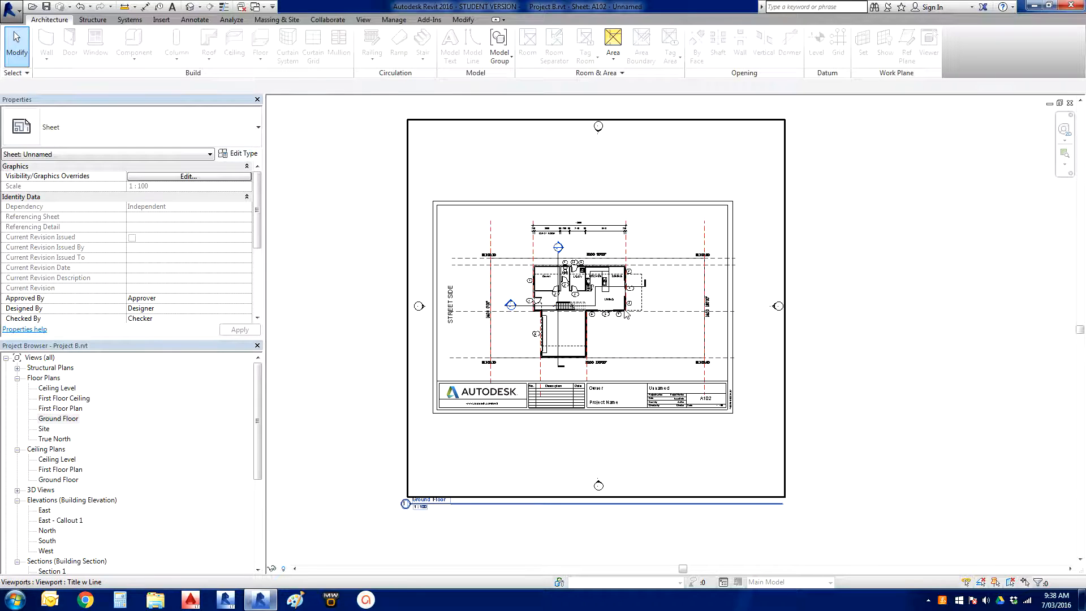
mouse_move(487, 356)
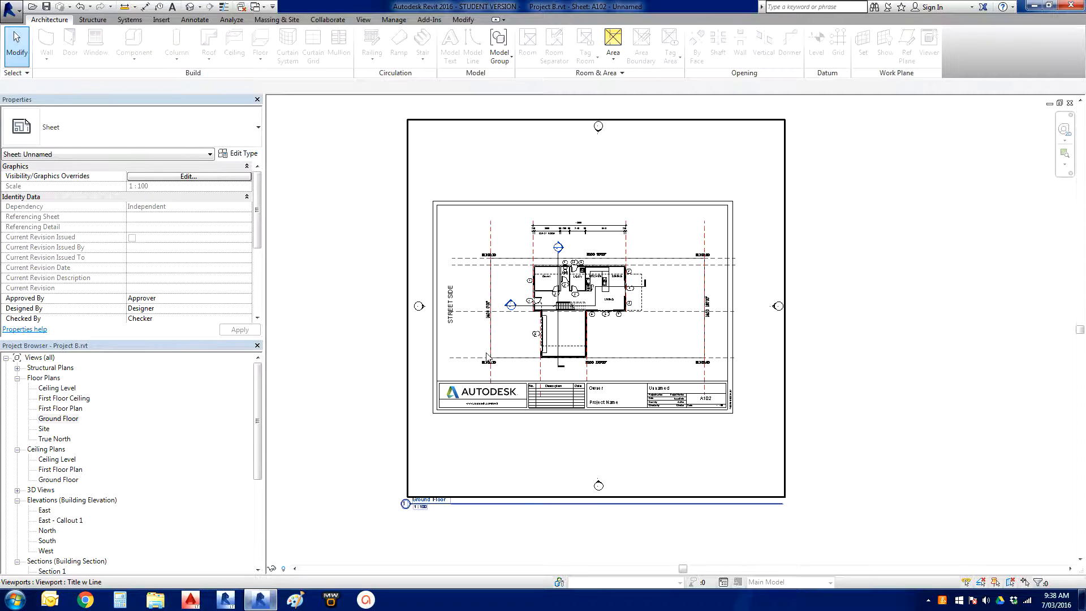
mouse_move(484, 356)
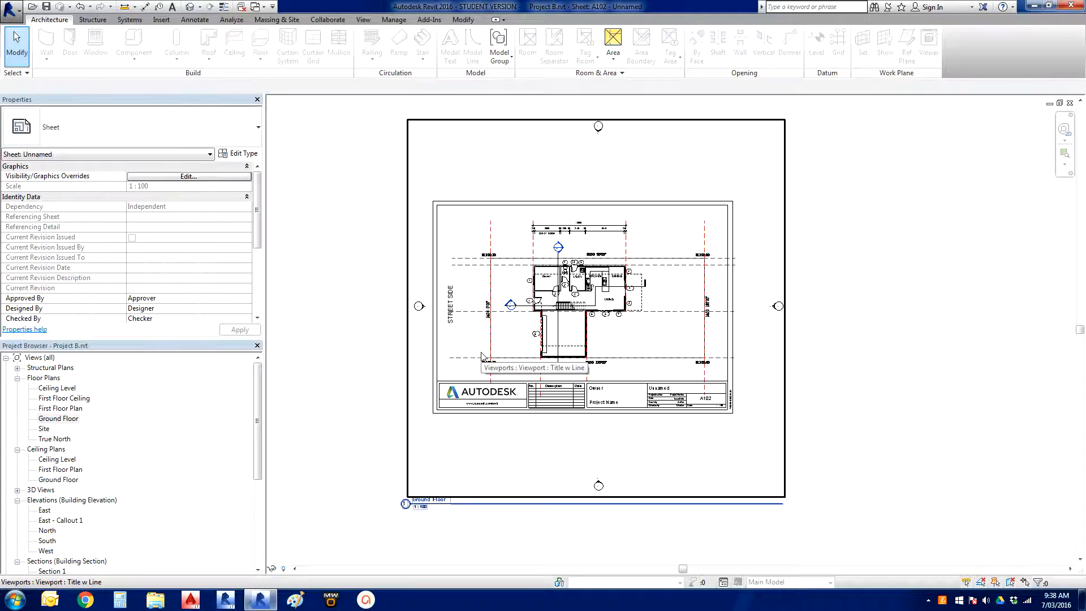
left_click(498, 394)
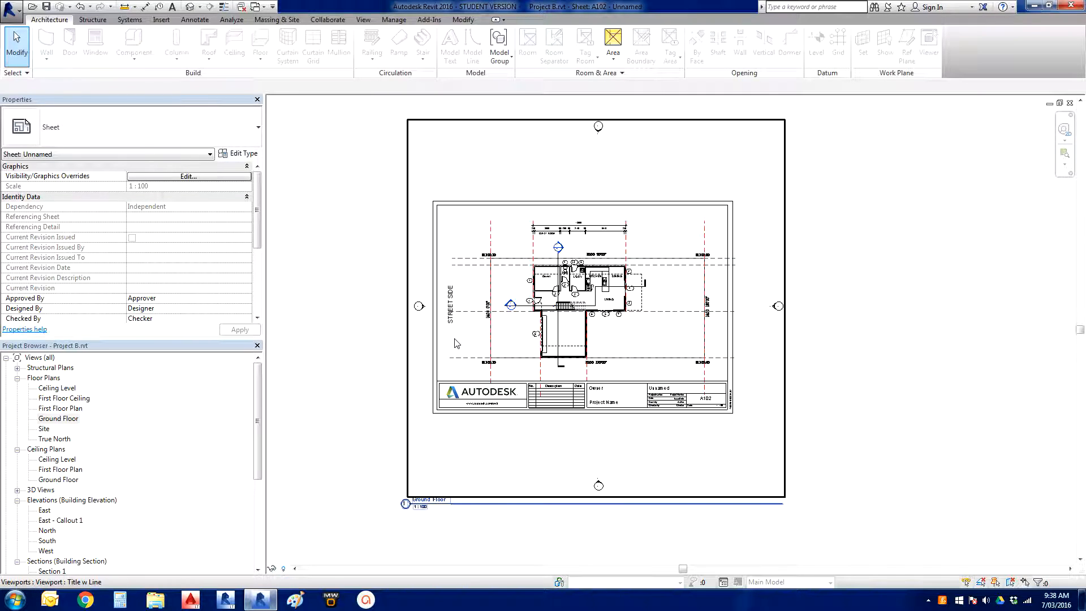
mouse_move(473, 337)
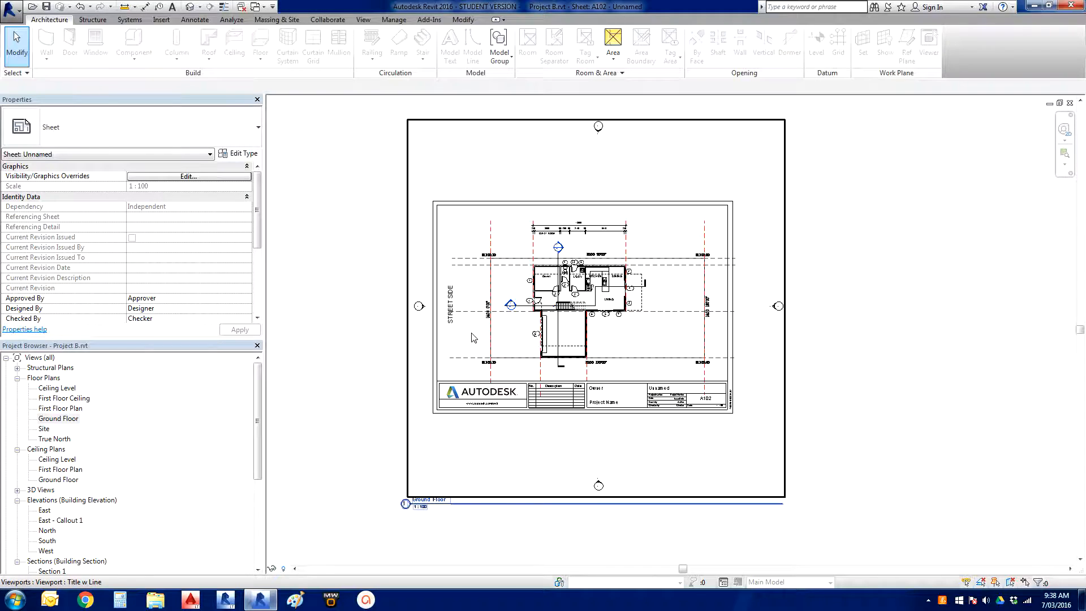
mouse_move(473, 337)
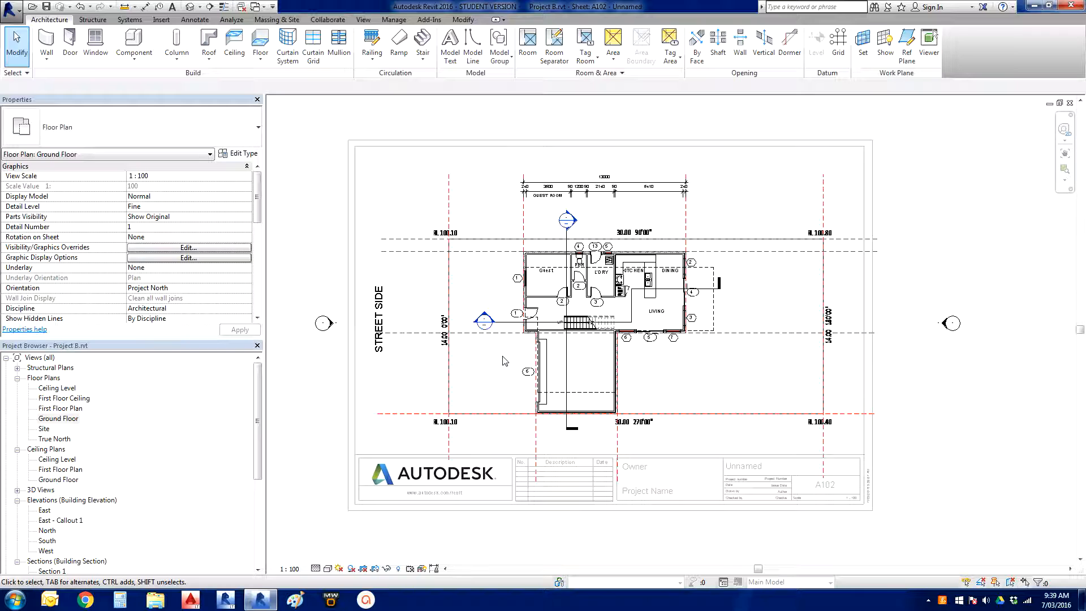
mouse_move(504, 363)
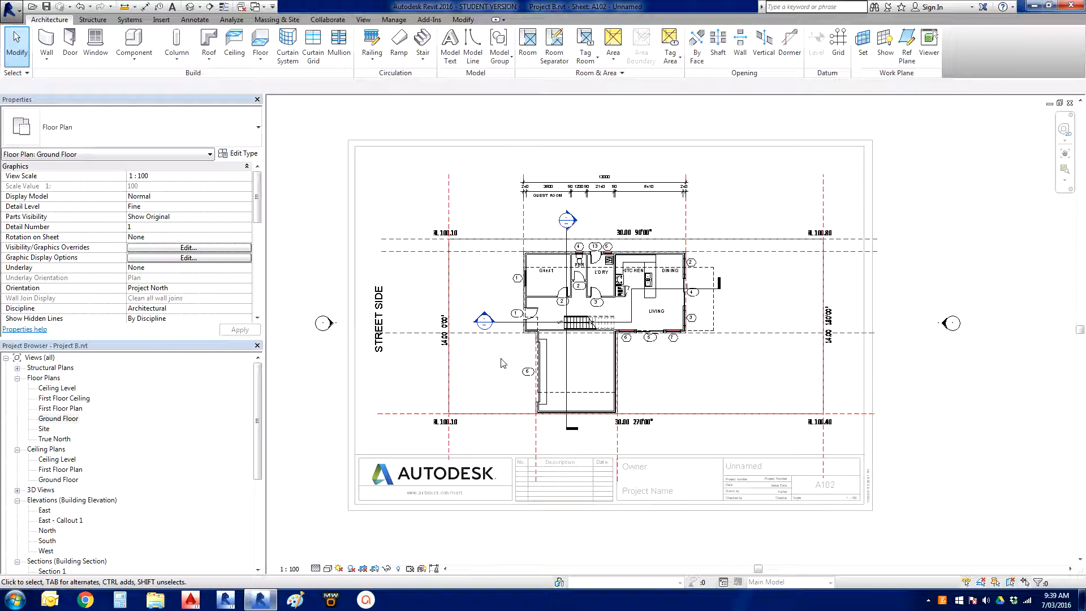
mouse_move(501, 365)
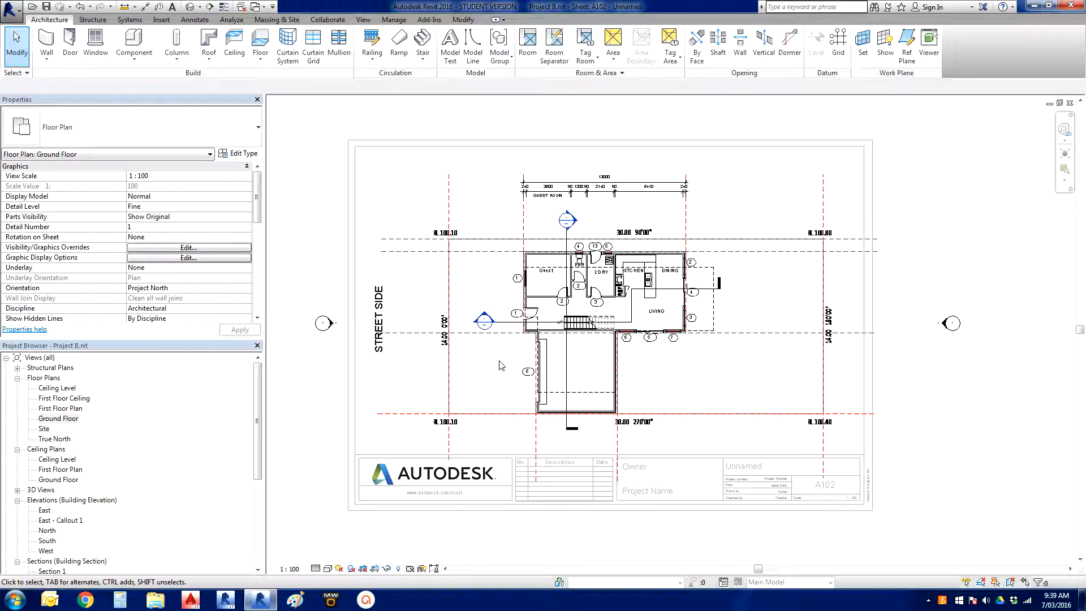
mouse_move(499, 369)
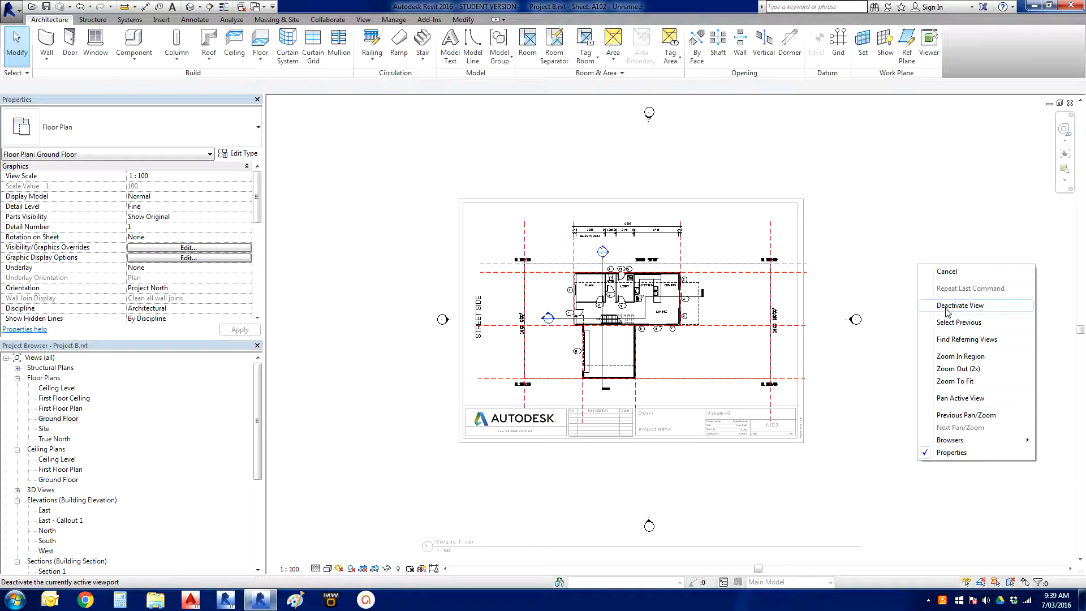
- Return to sheet level, then activate the Ground Floor viewport for in-place editing
left_click(960, 305)
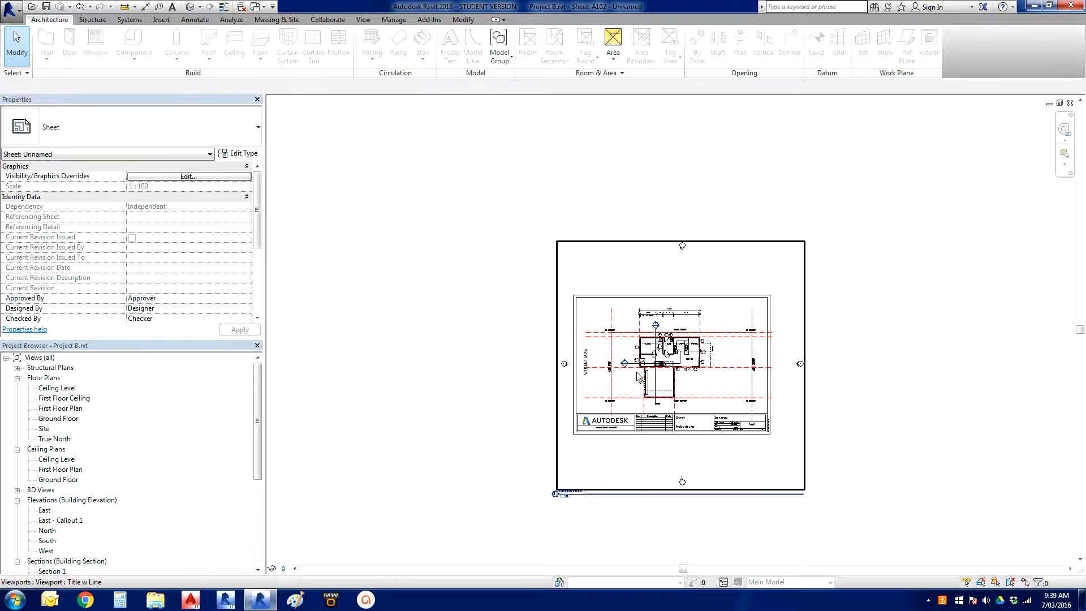
double_click(665, 363)
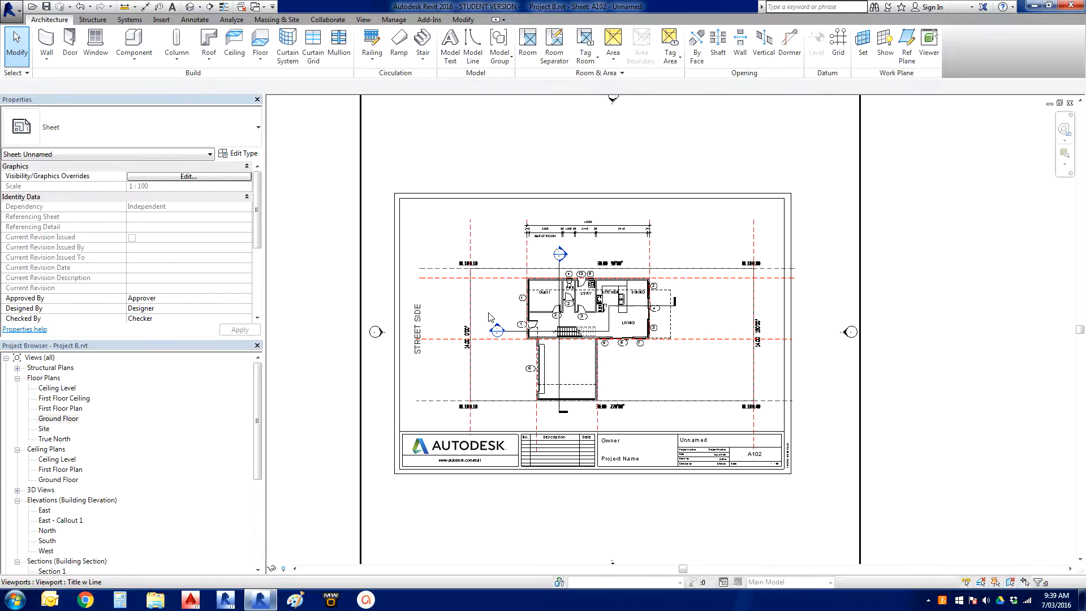
mouse_move(493, 301)
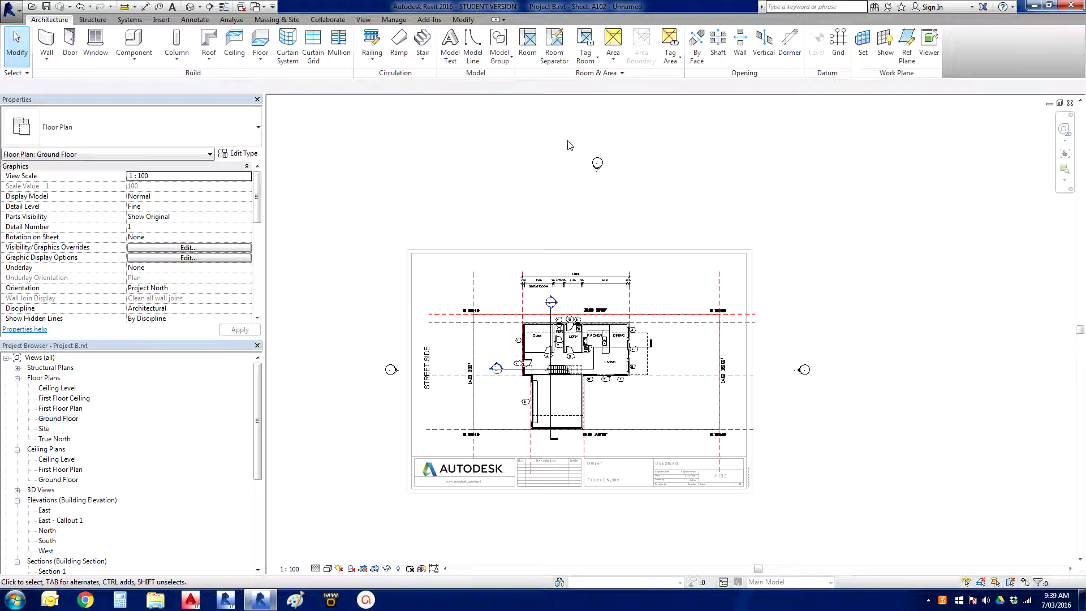
mouse_move(563, 136)
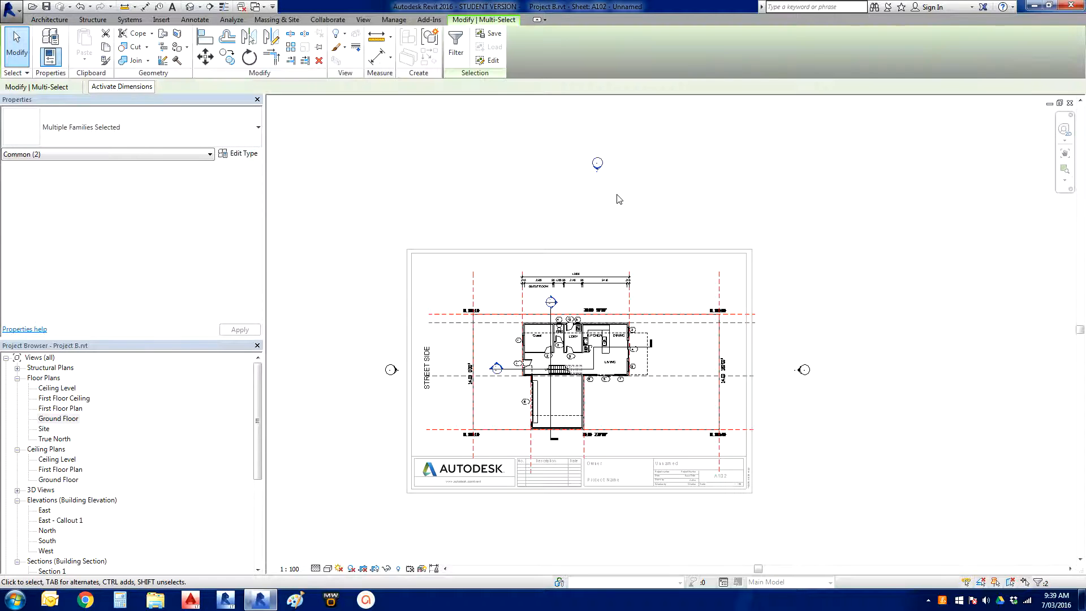
left_click(618, 195)
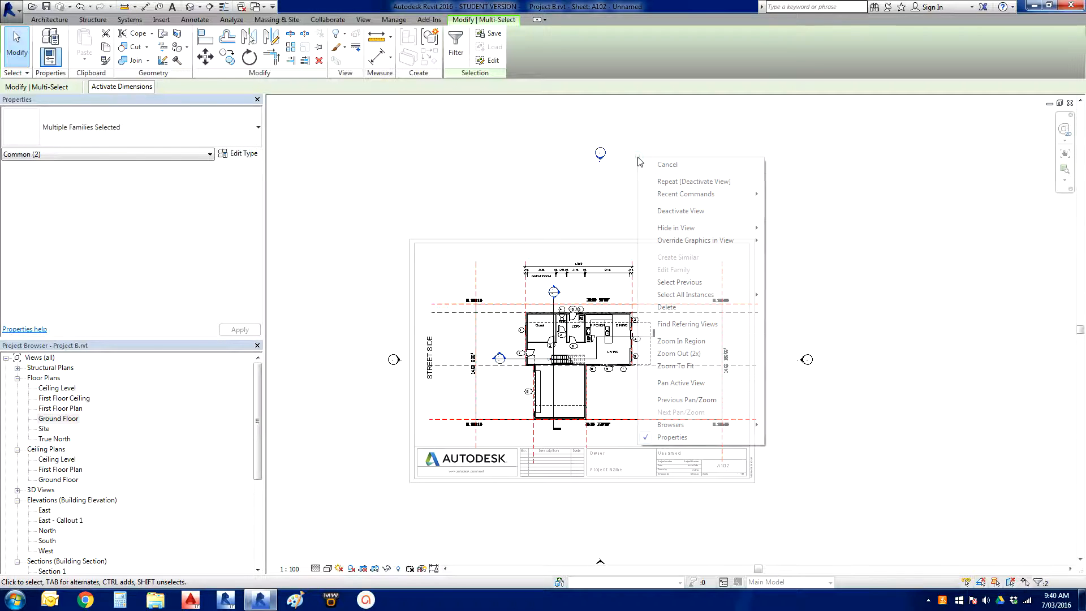
mouse_move(676, 228)
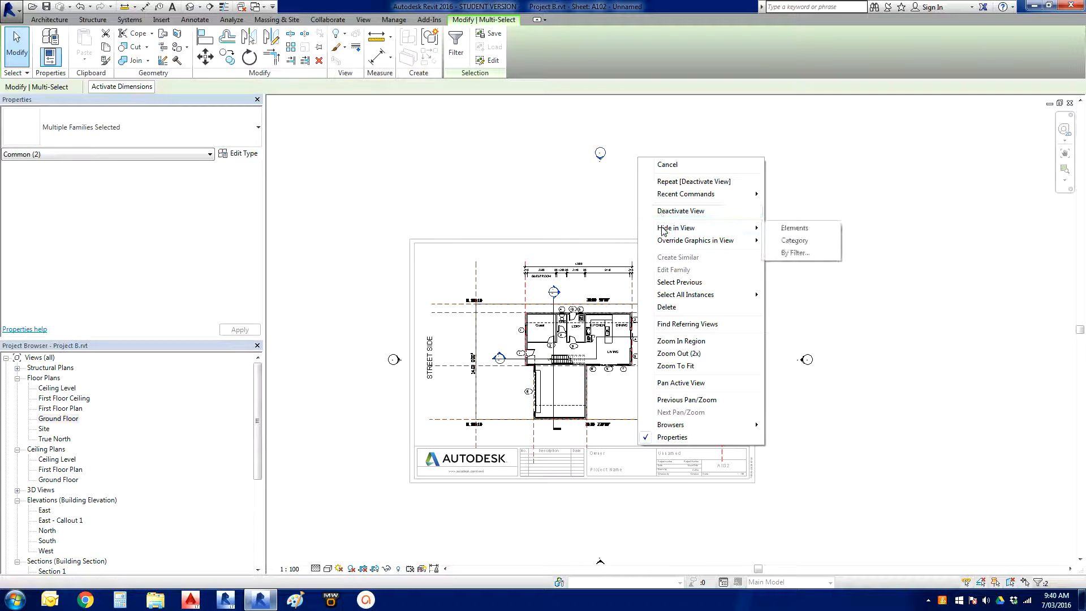
mouse_move(809, 243)
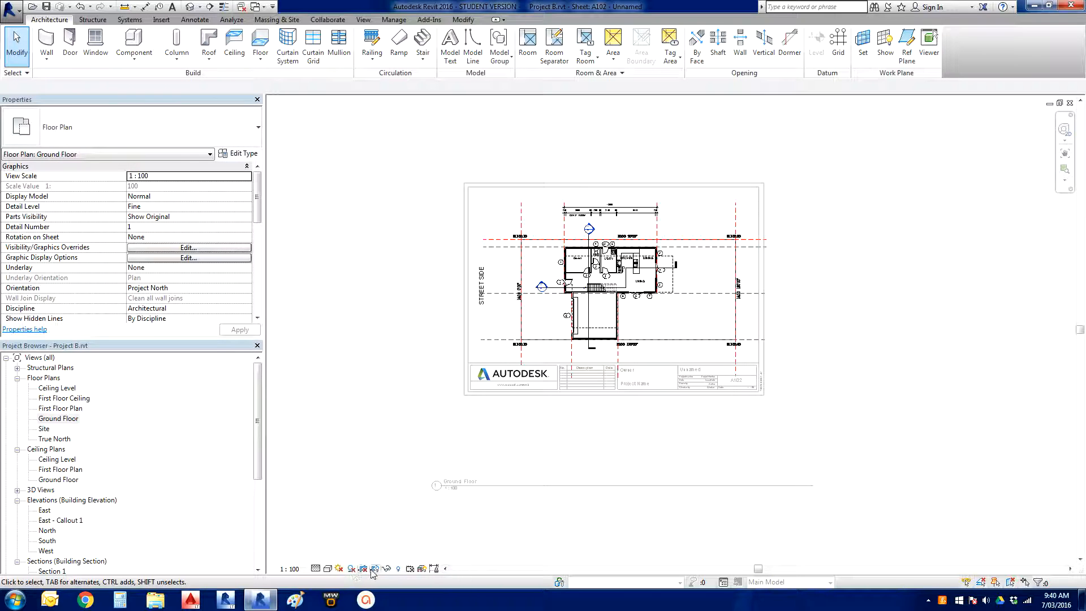
mouse_move(374, 569)
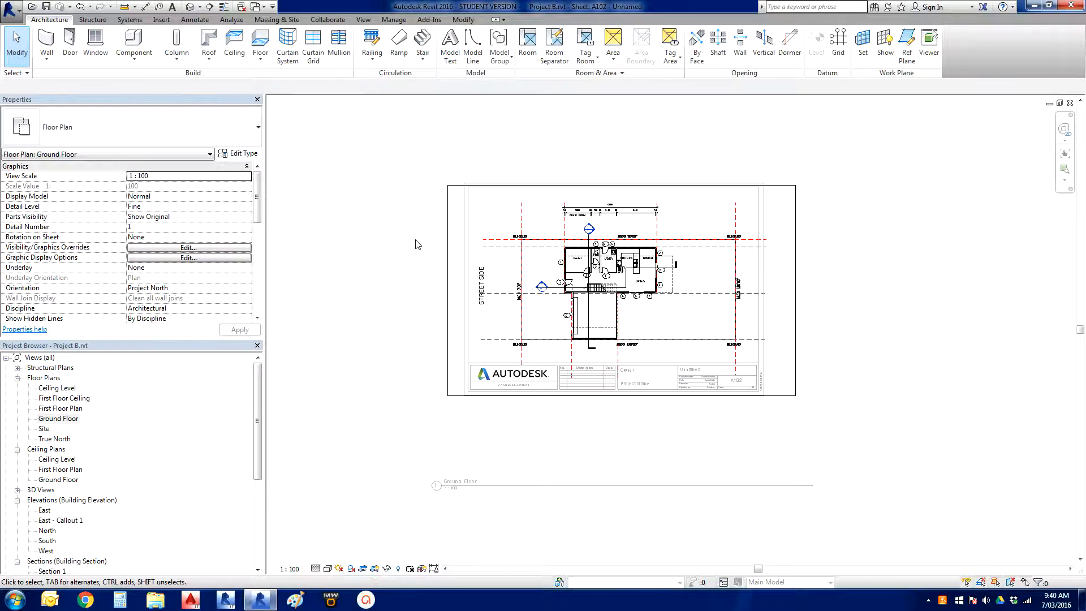
- Select the Ground Floor plan's crop region inside the active viewport
left_click(605, 271)
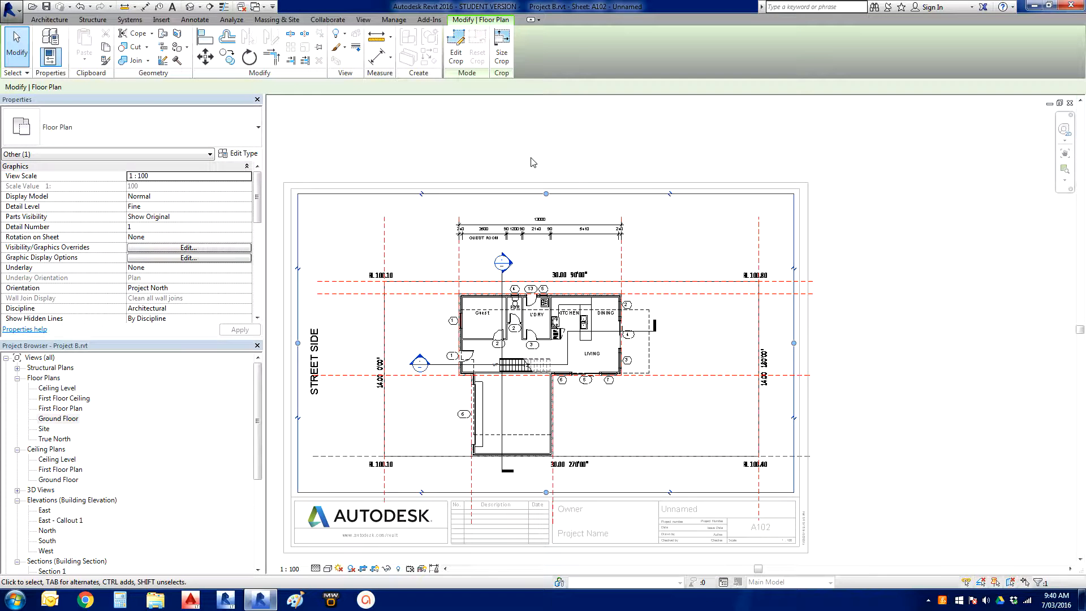
- Pan the sheet view to recentre the cropped plan
left_click_drag(532, 162, 597, 159)
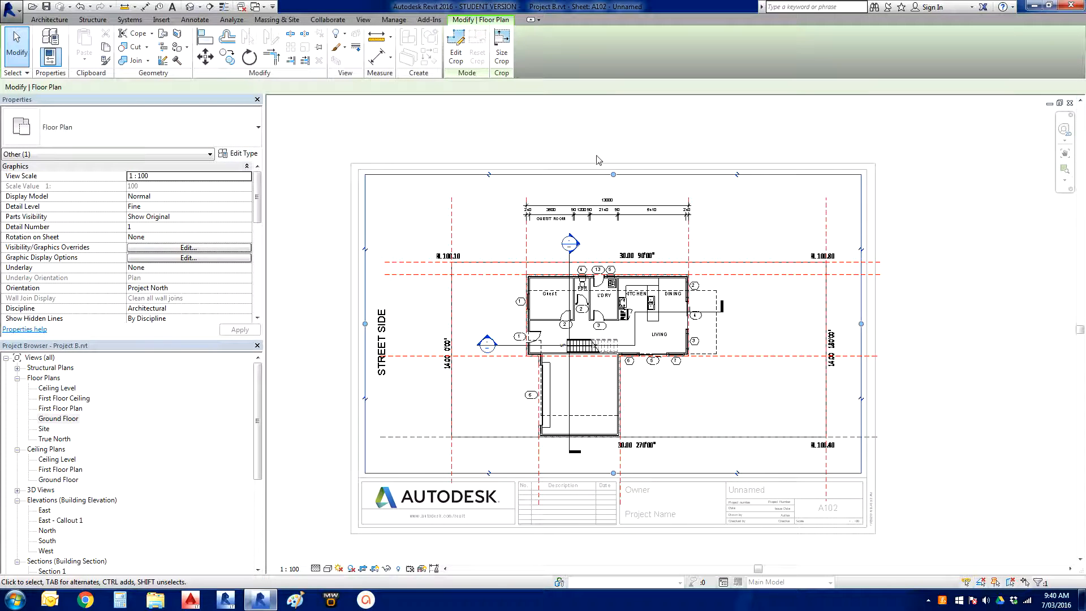
mouse_move(399, 238)
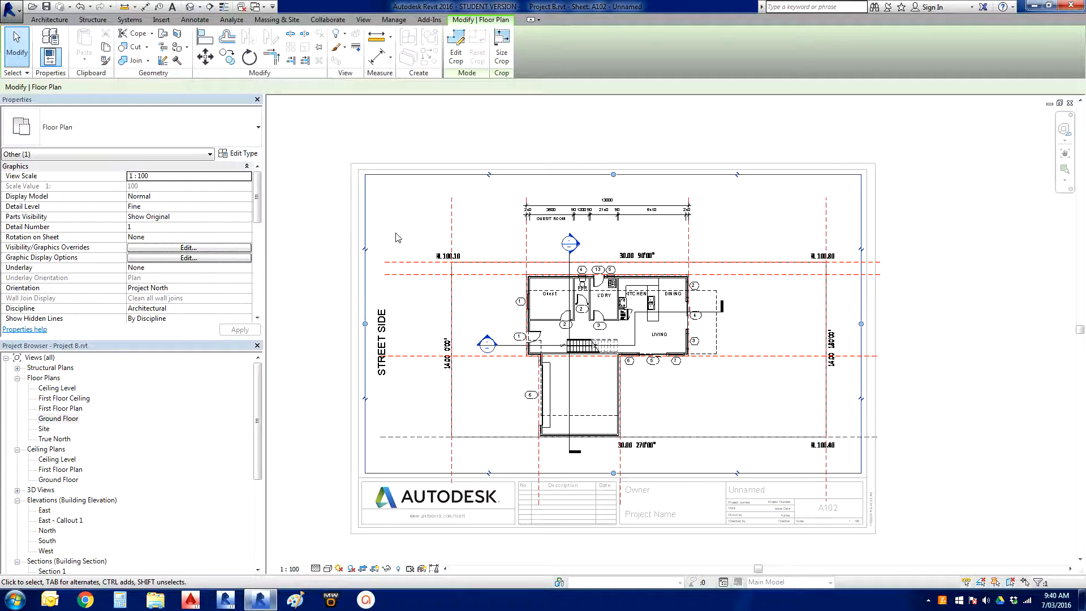
mouse_move(947, 423)
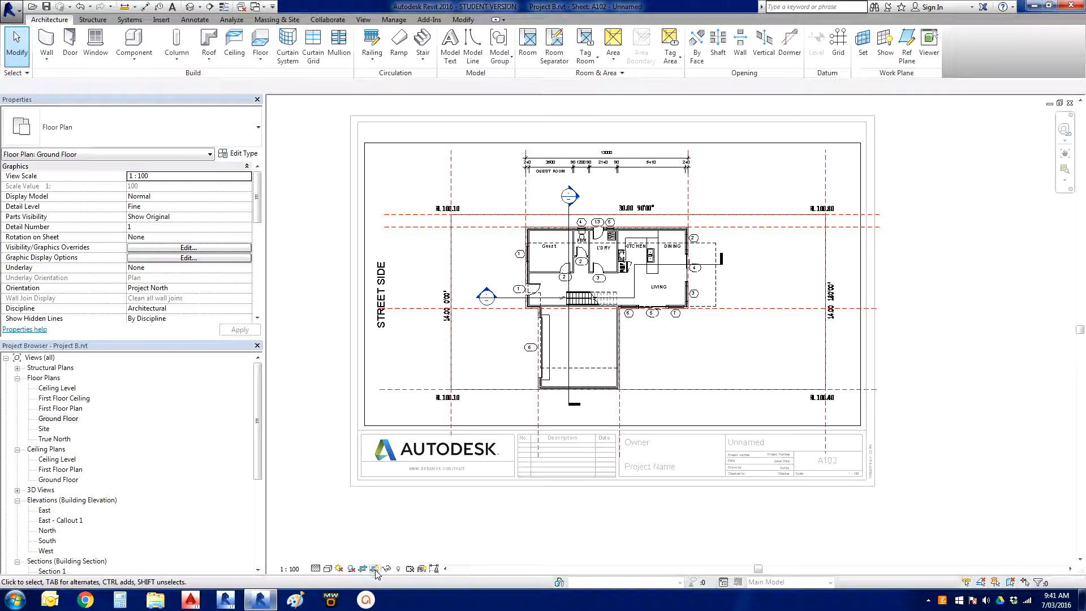
mouse_move(428, 570)
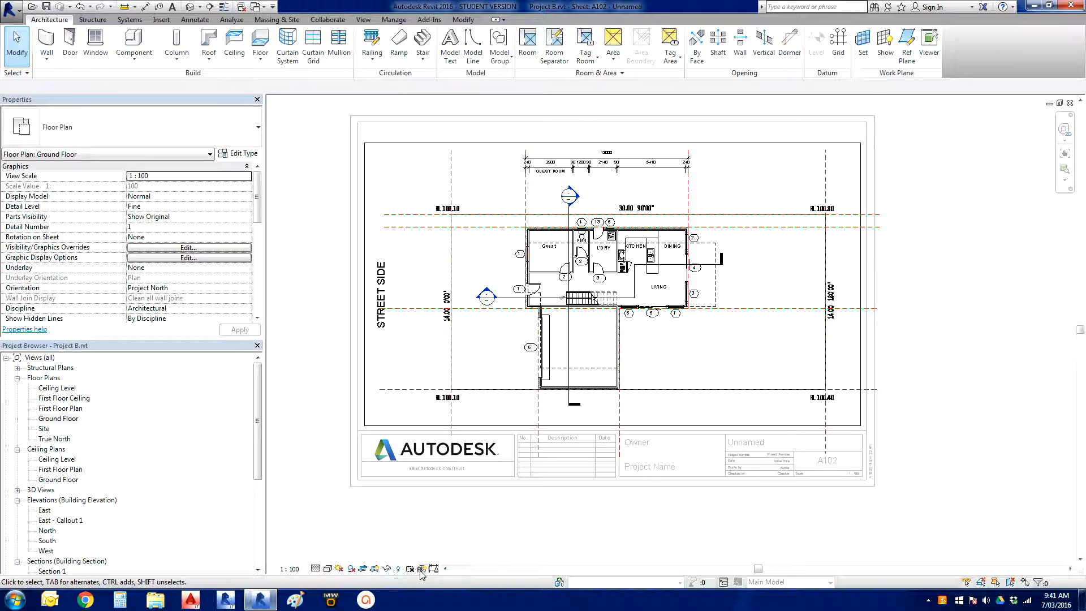
mouse_move(404, 267)
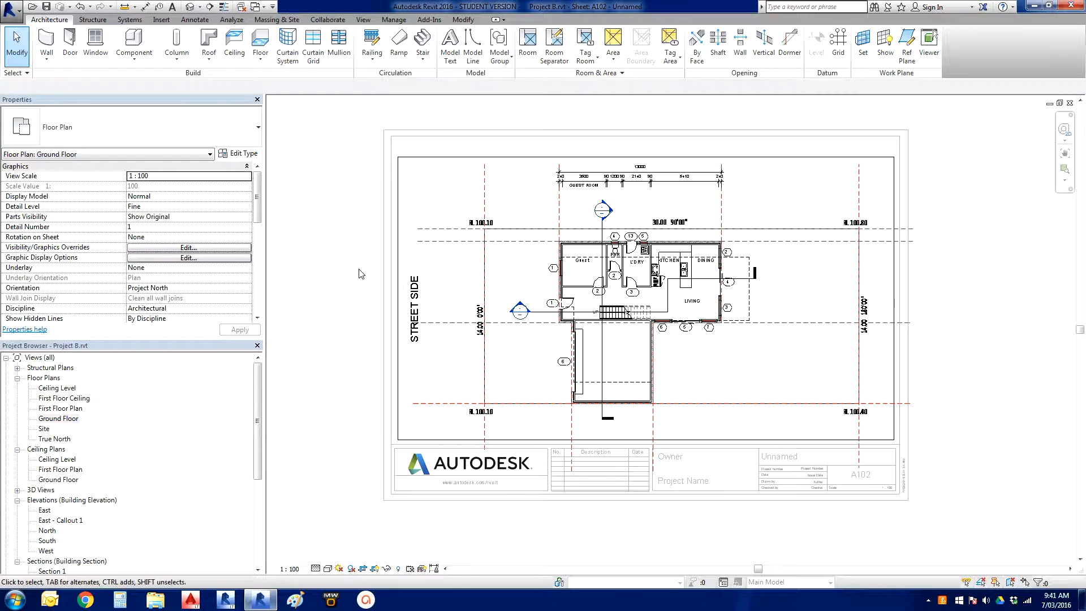
- Deactivate the Ground Floor viewport and go back to sheet-level editing on A102
right_click(359, 274)
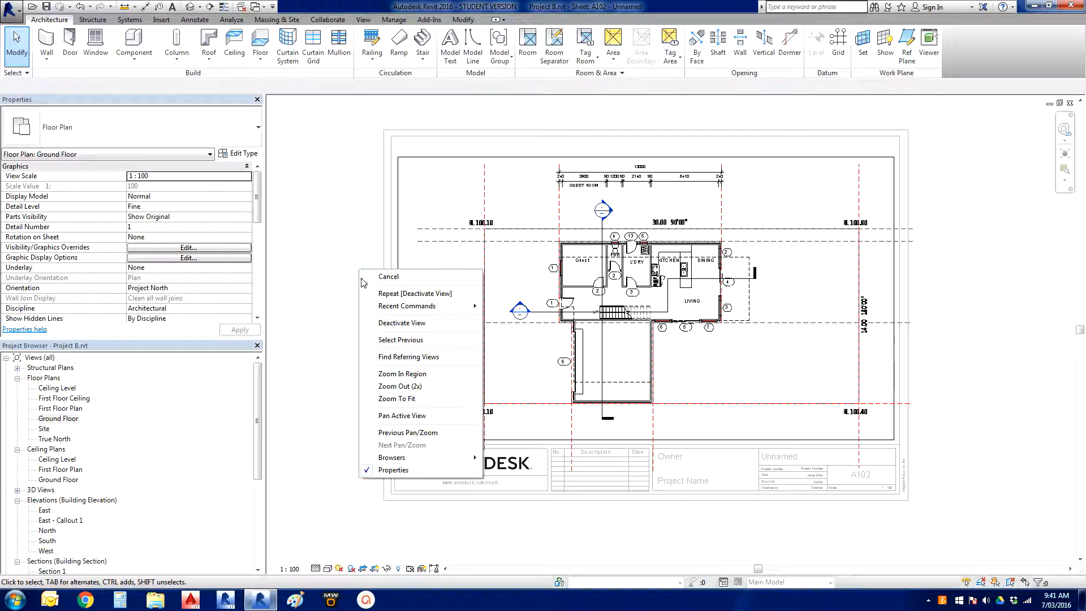
mouse_move(341, 267)
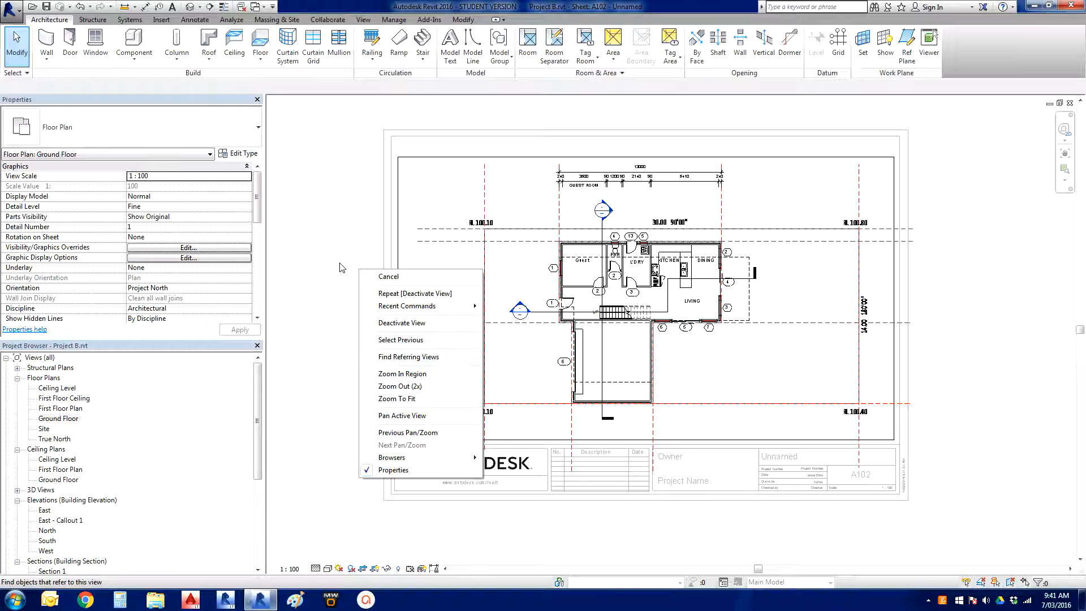
left_click(388, 276)
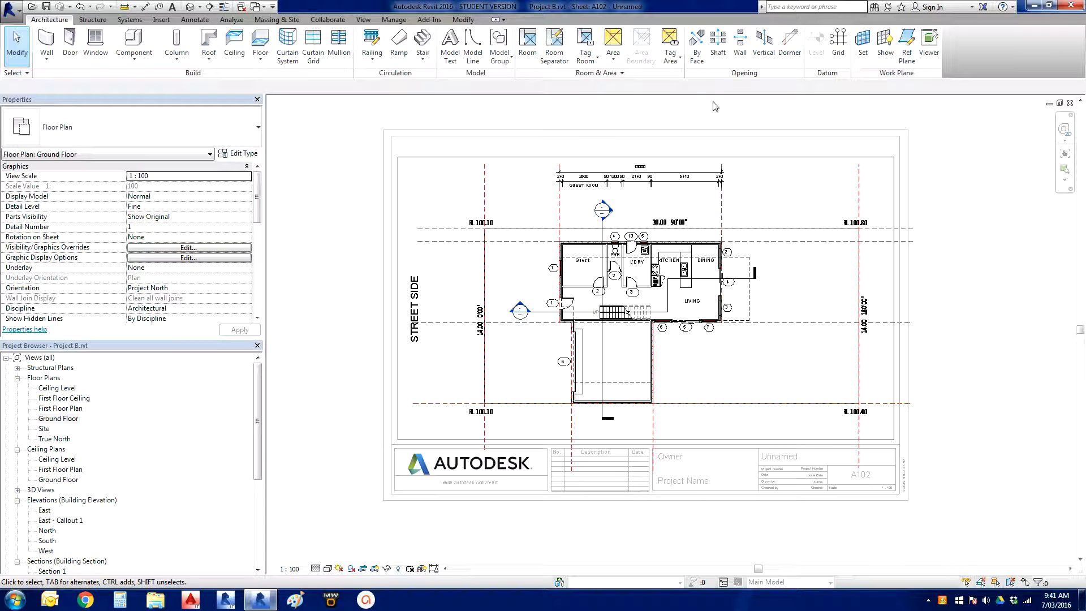
mouse_move(569, 85)
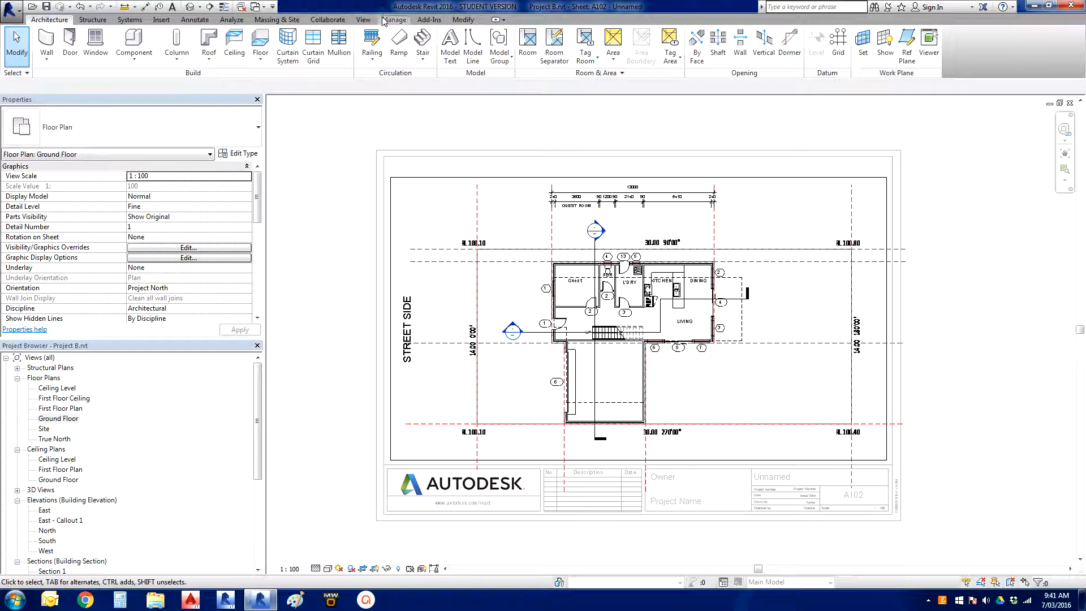
left_click(363, 19)
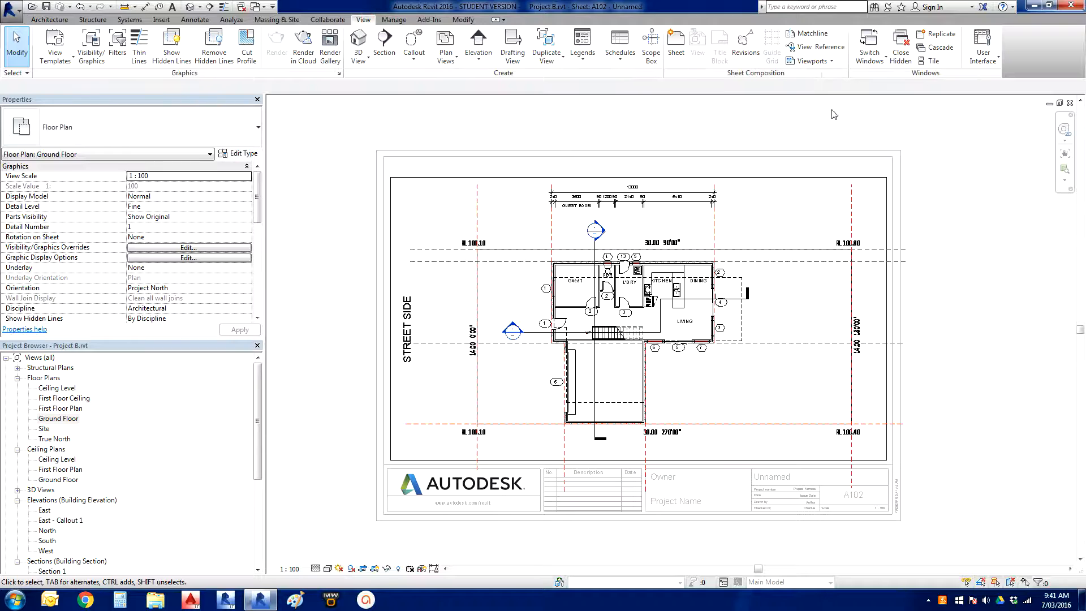
left_click(809, 60)
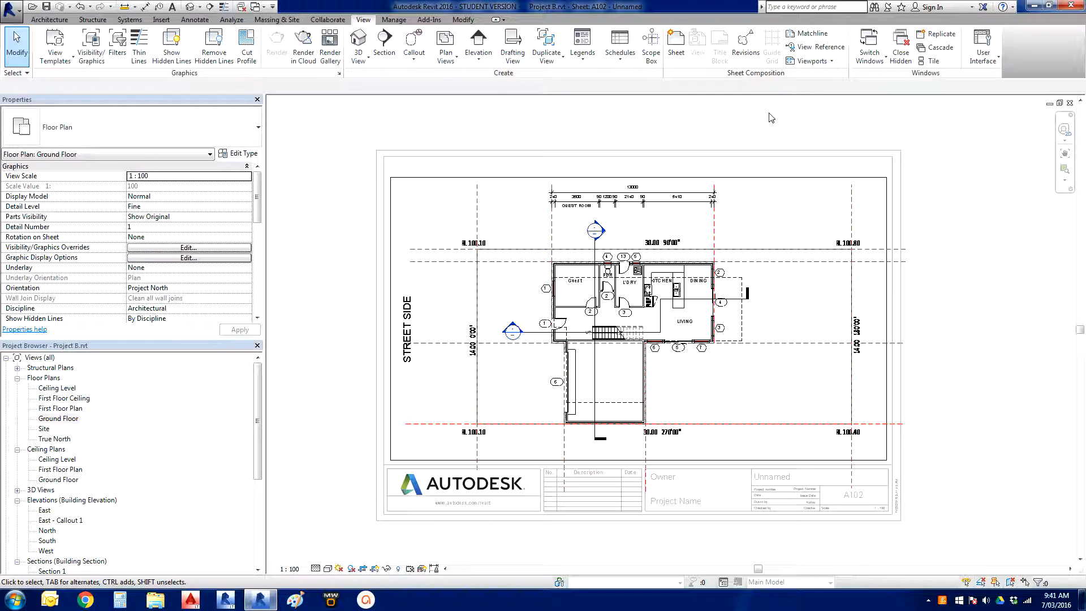
mouse_move(406, 108)
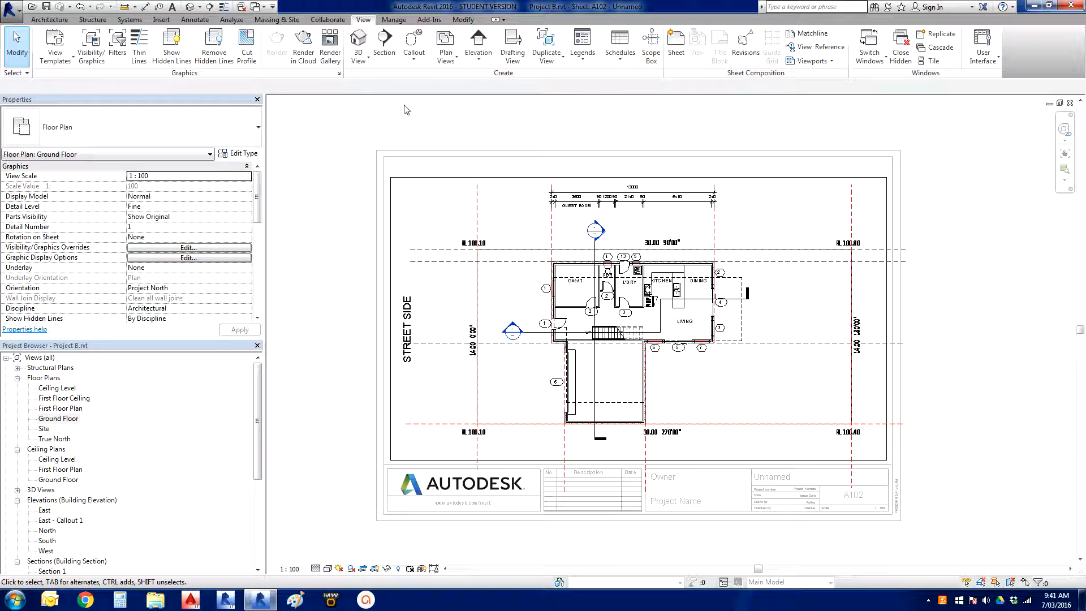
mouse_move(118, 86)
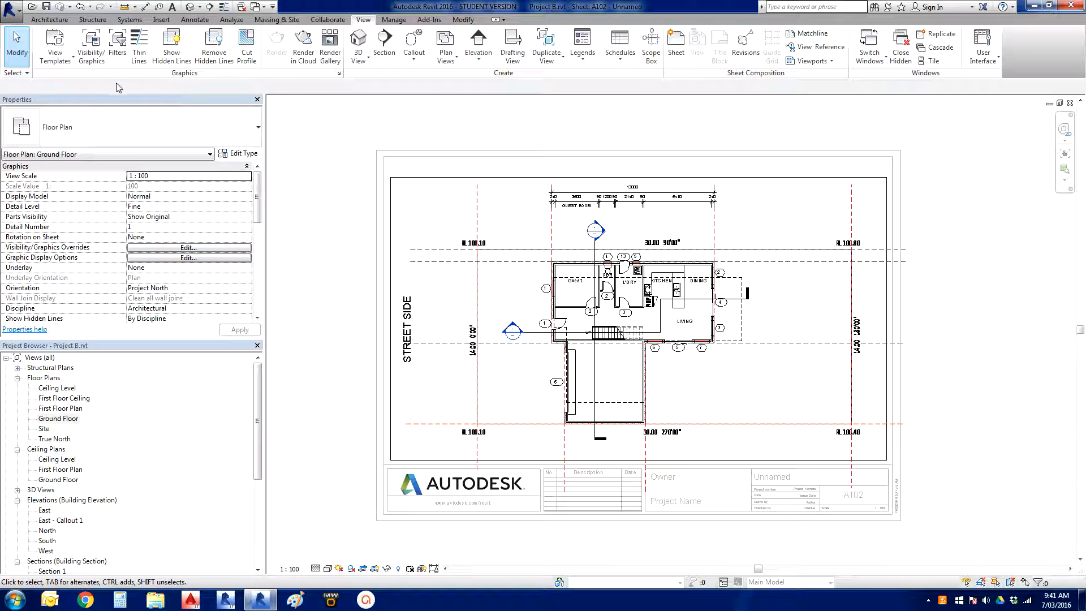
mouse_move(981, 102)
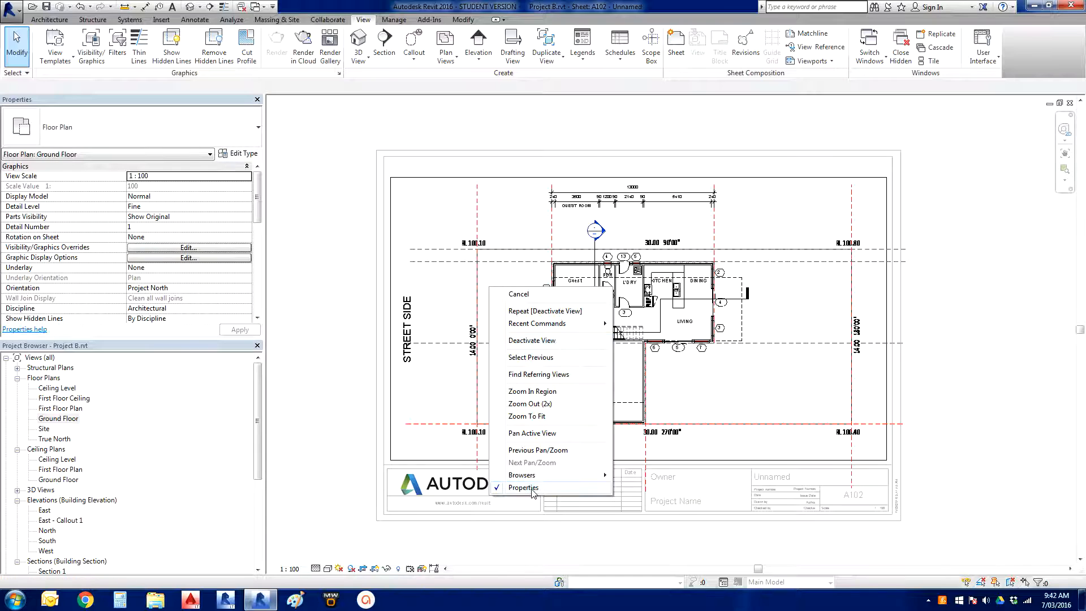
mouse_move(545, 474)
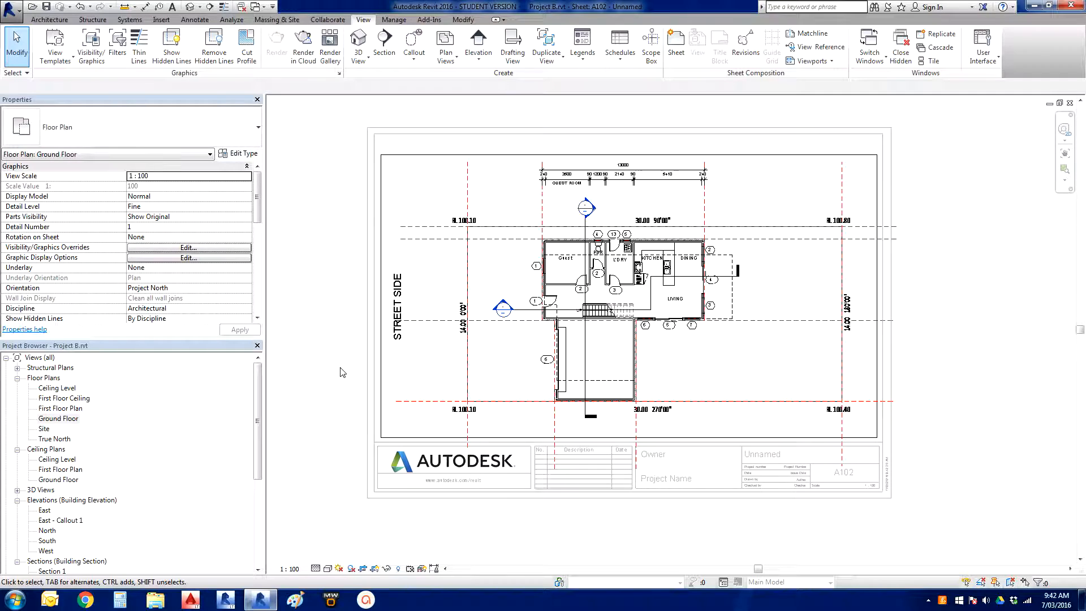
mouse_move(357, 310)
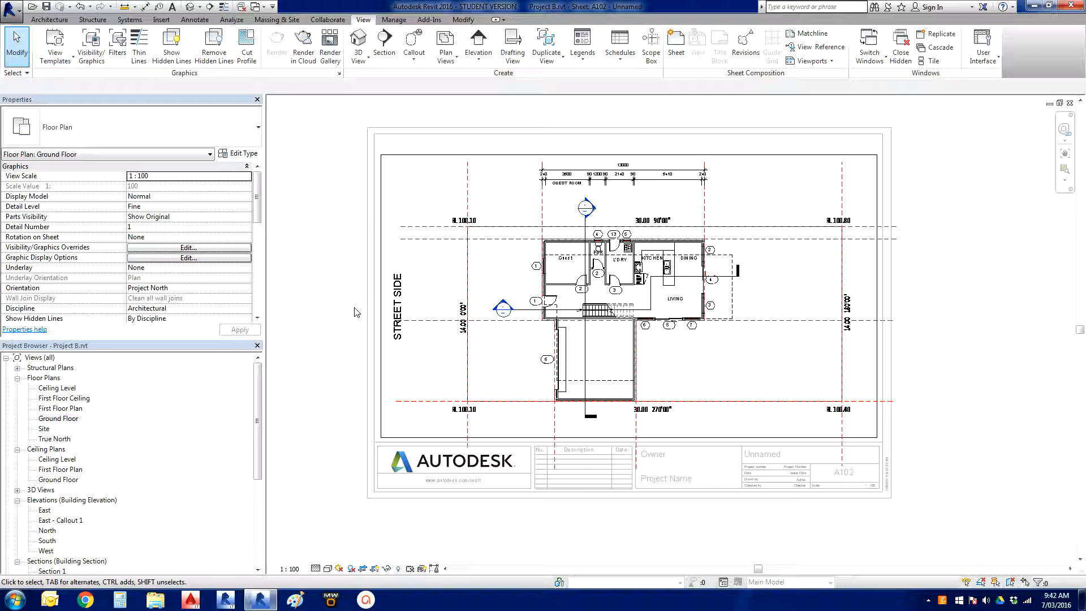
left_click(623, 289)
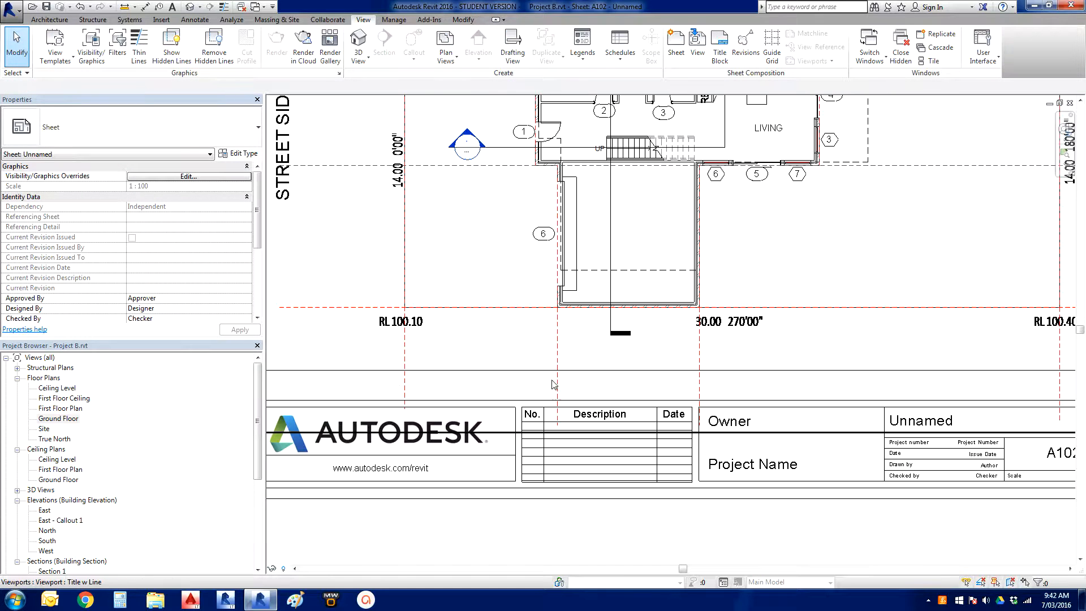
- Fill the title block with project number 1234, drawn by RD and checked by XYZ
left_click(557, 210)
type("Ground Floor Plan")
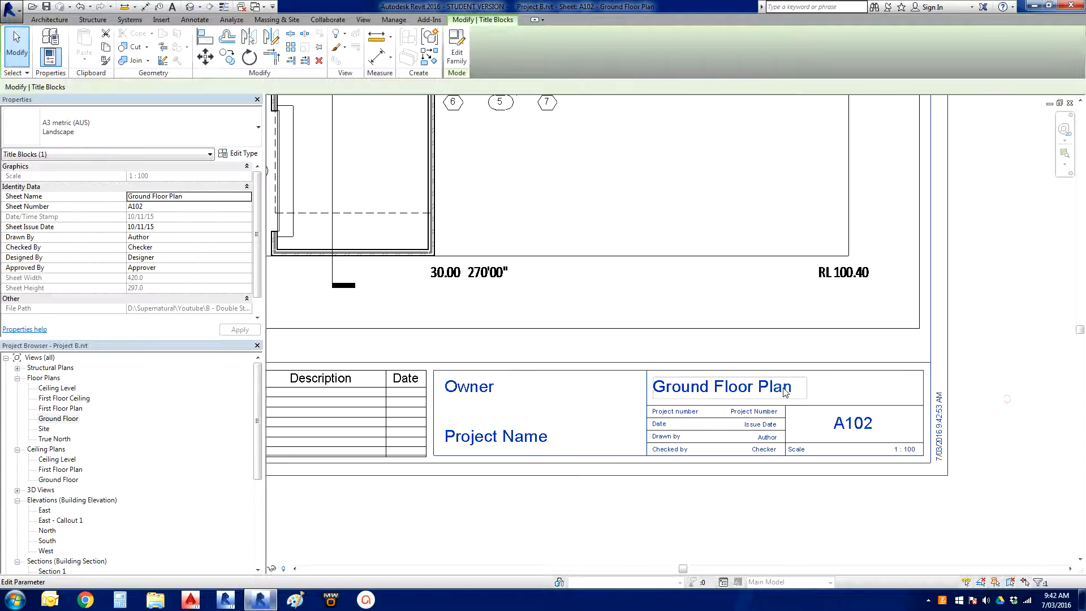
type("1234")
type("RD")
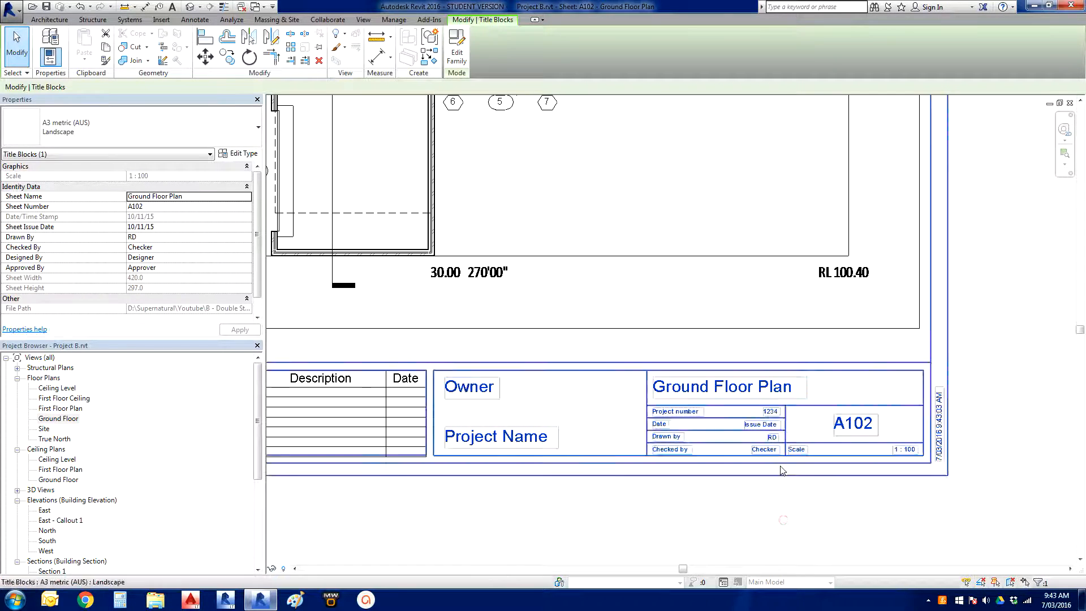
double_click(765, 450)
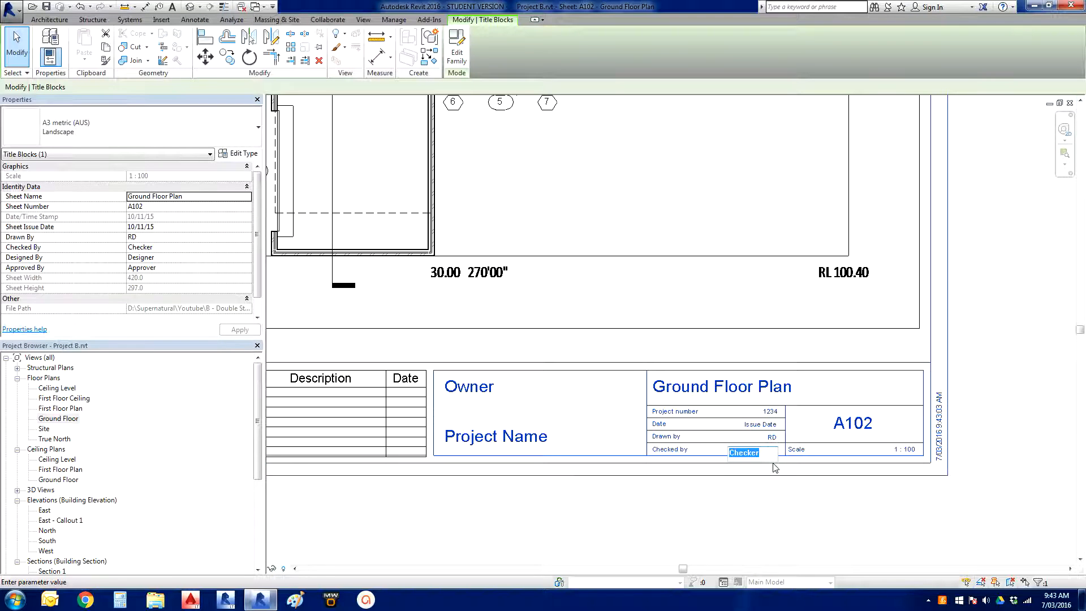
type("XYZ")
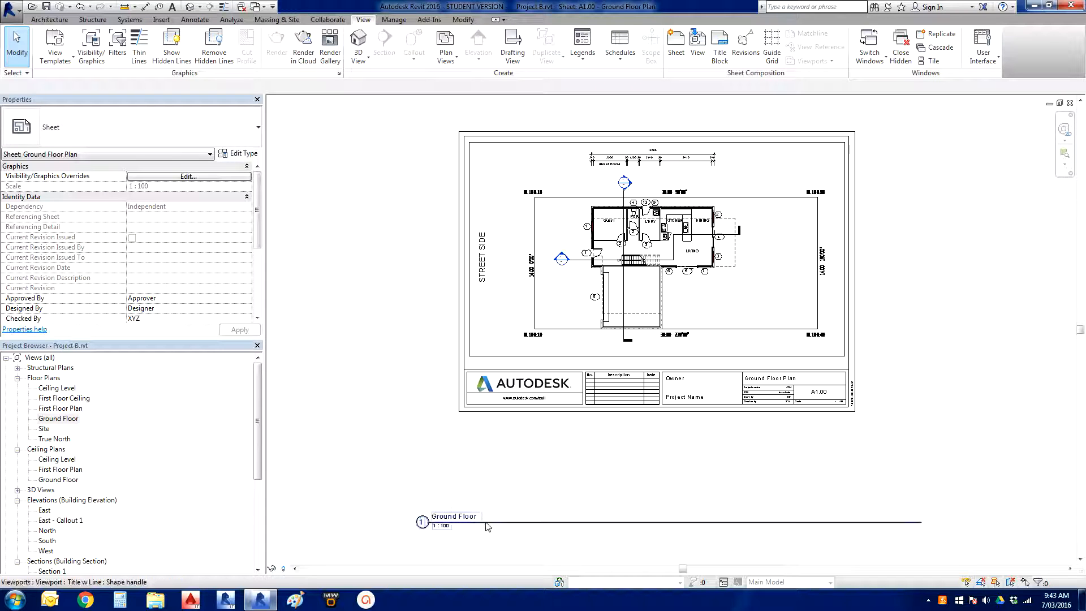
mouse_move(516, 527)
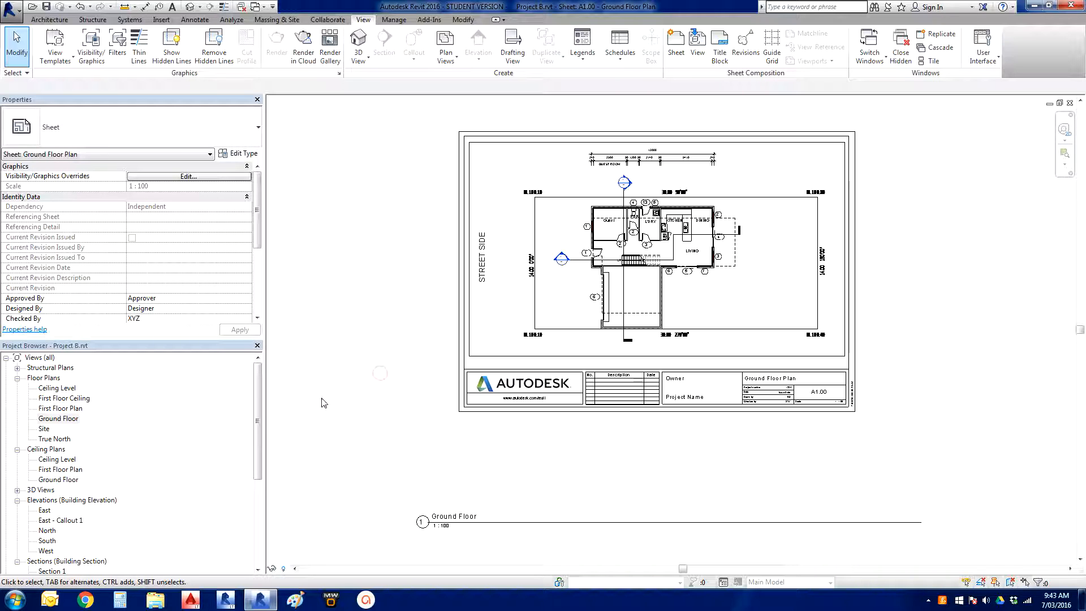
- Move the Ground Floor viewport title up inside the sheet border above the title block
left_click(454, 516)
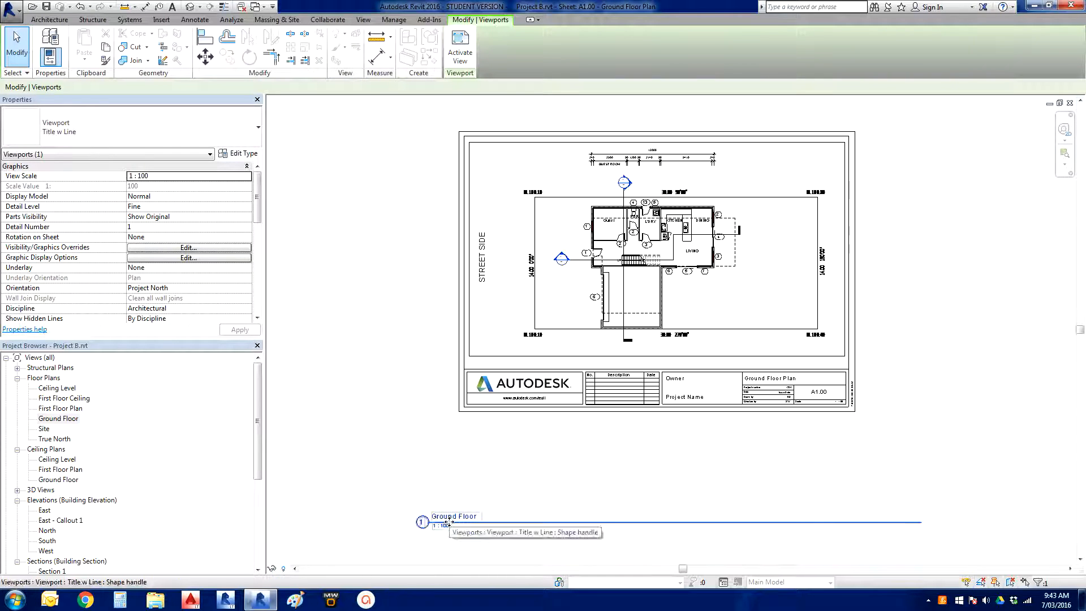
left_click_drag(454, 520, 512, 345)
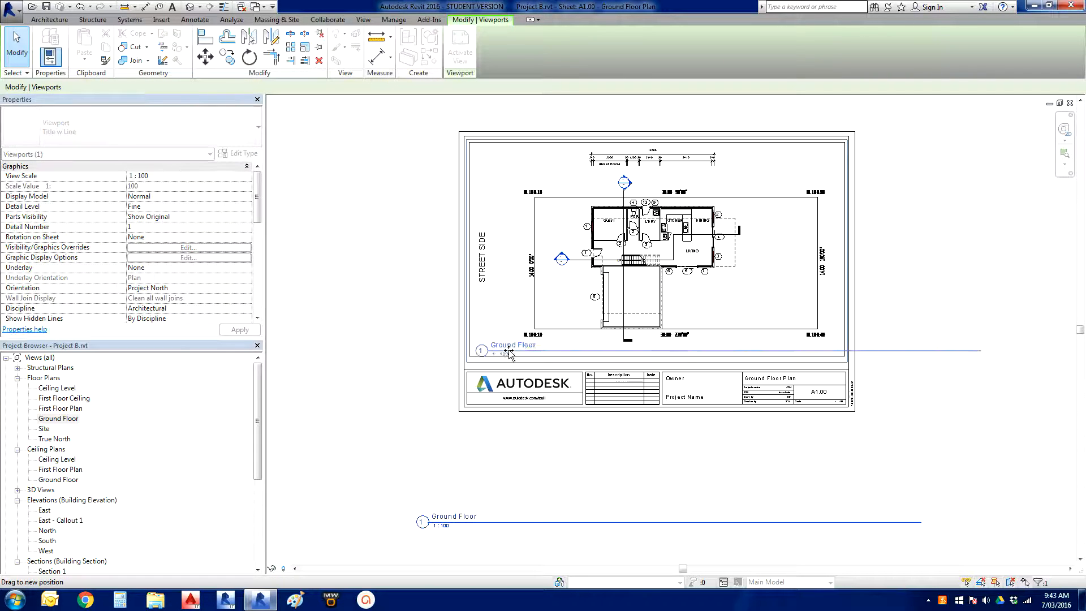
left_click(508, 345)
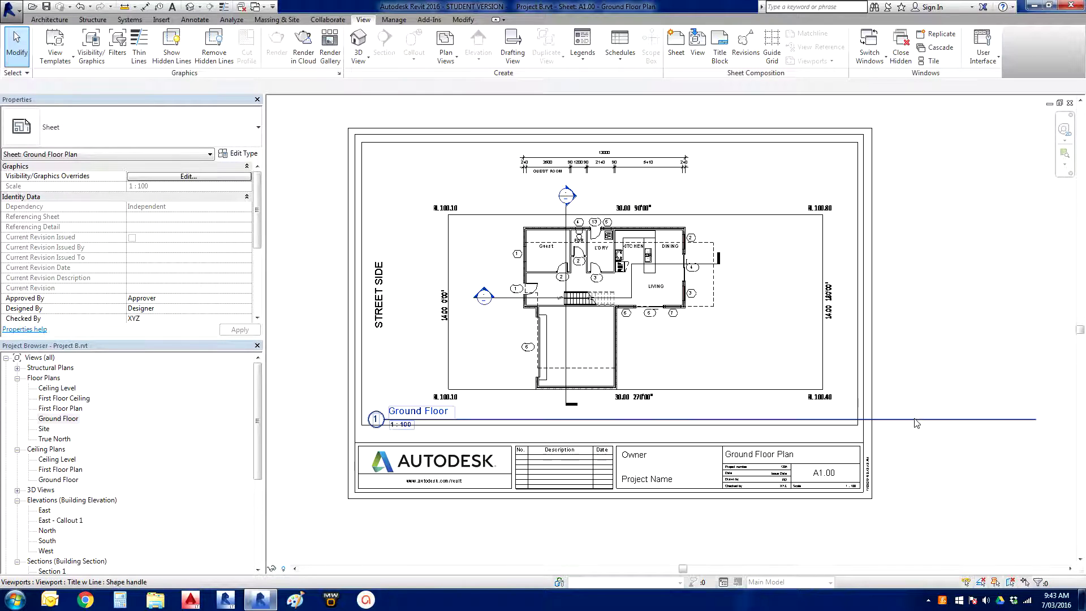
mouse_move(417, 423)
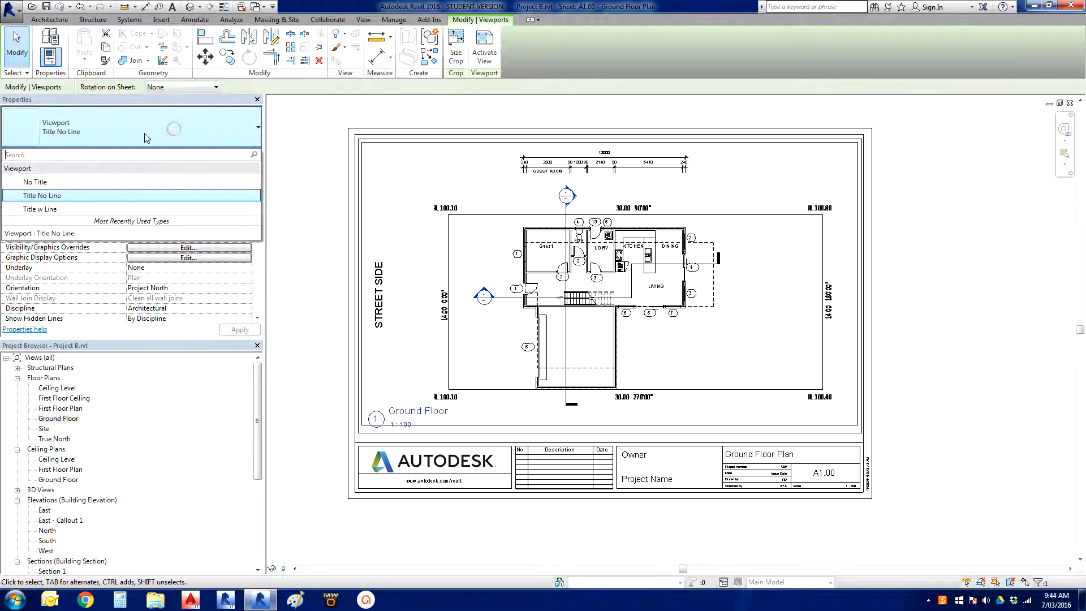
- Choose the viewport title style and select the viewport to shorten its title line
left_click(39, 209)
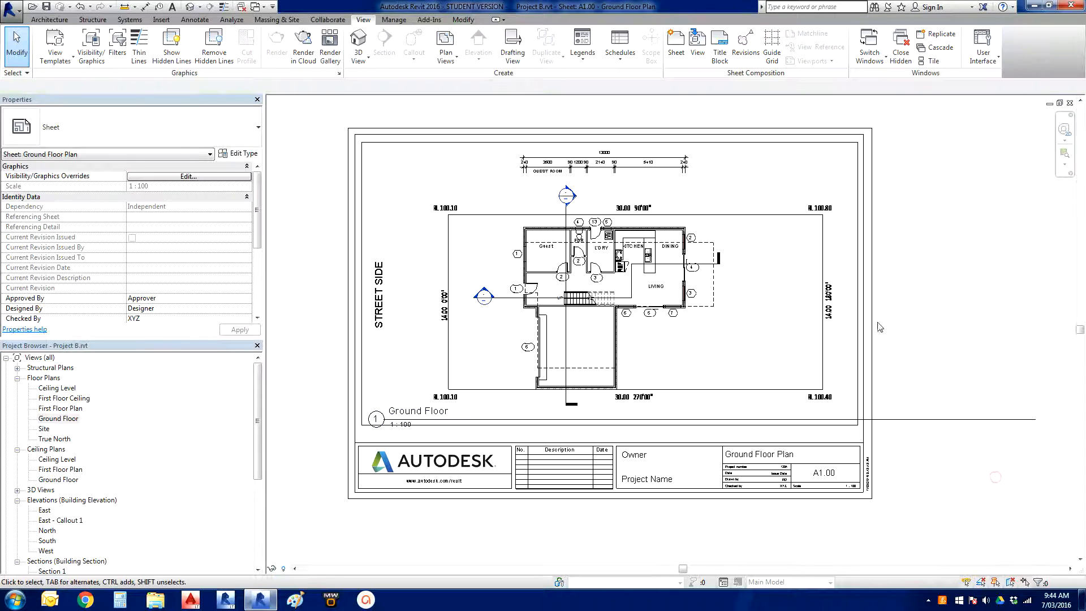
left_click(419, 411)
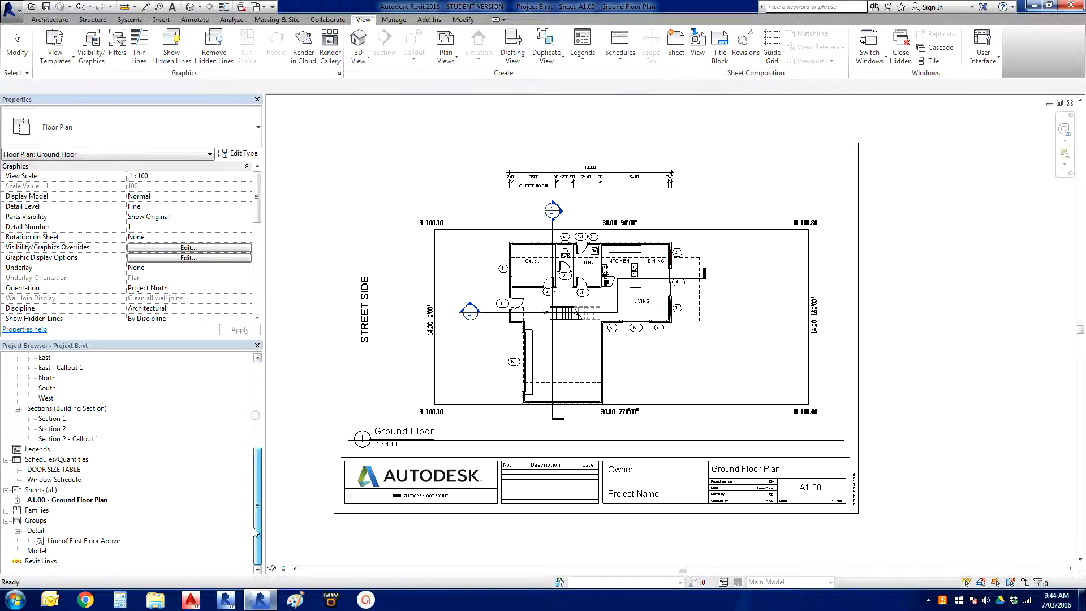
- Create new sheet A1.01 with the A3 metric (AUS) Landscape title block
right_click(35, 490)
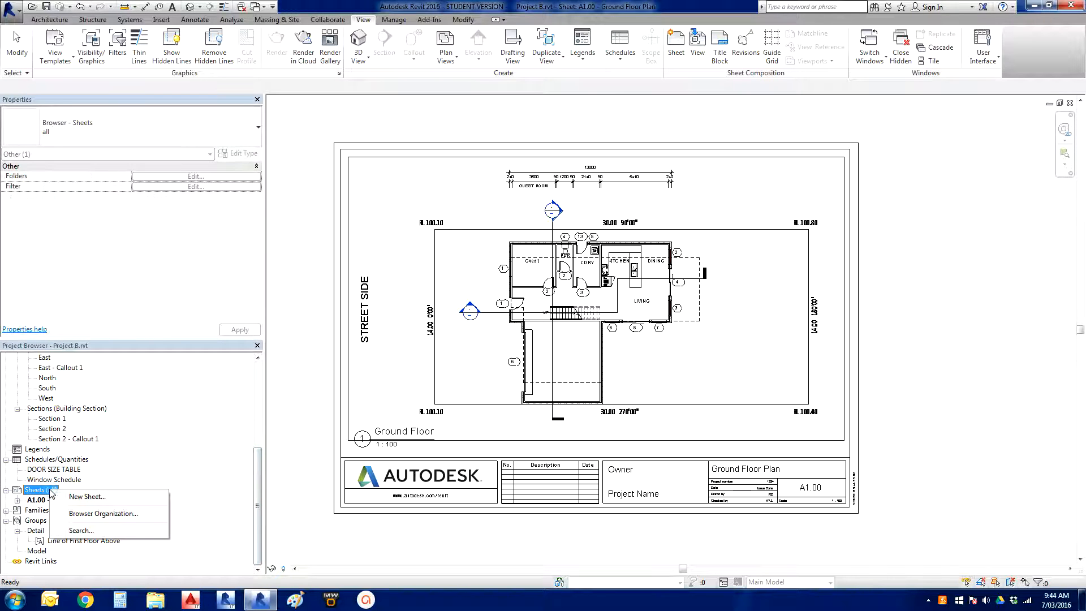
mouse_move(87, 497)
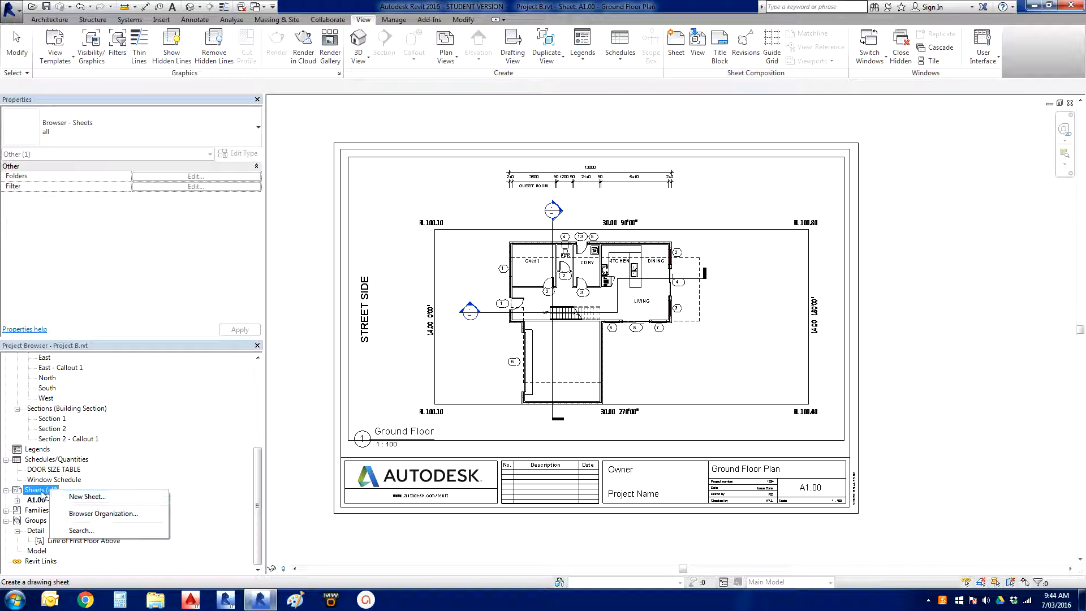
left_click(87, 496)
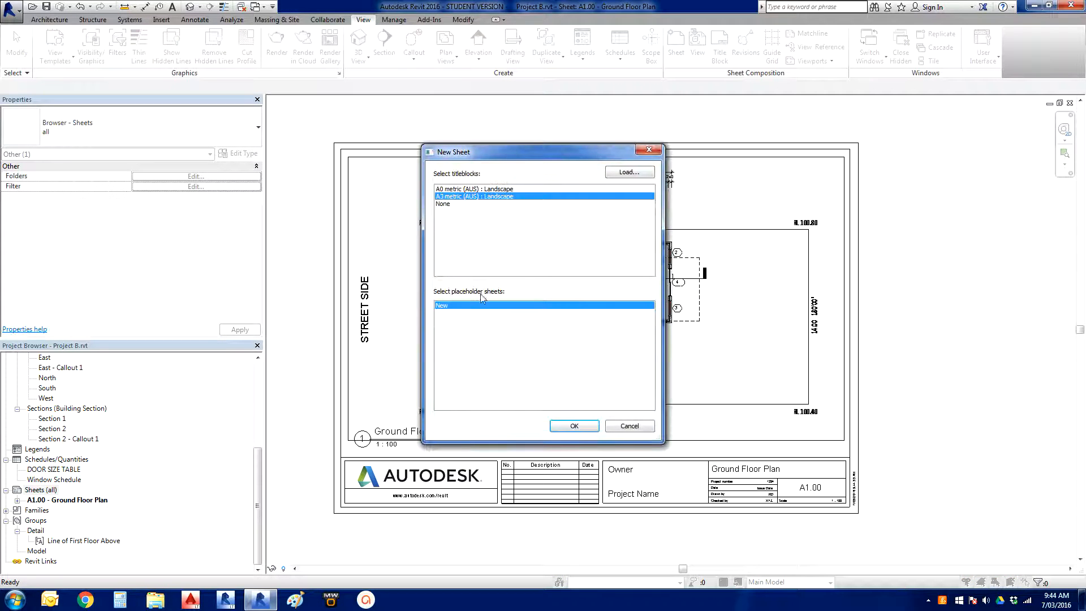
mouse_move(586, 435)
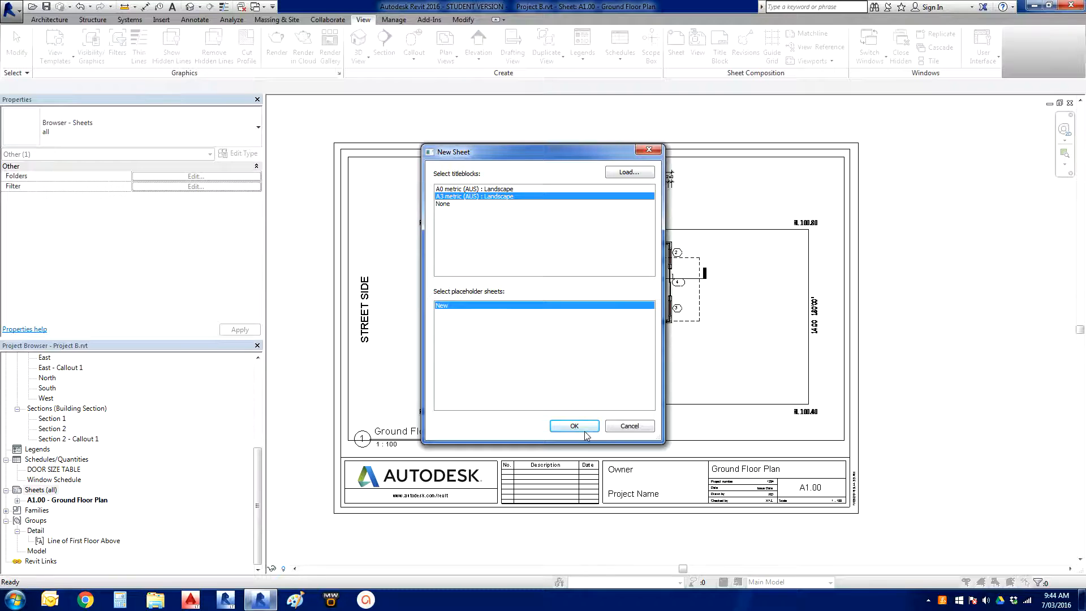
left_click(573, 425)
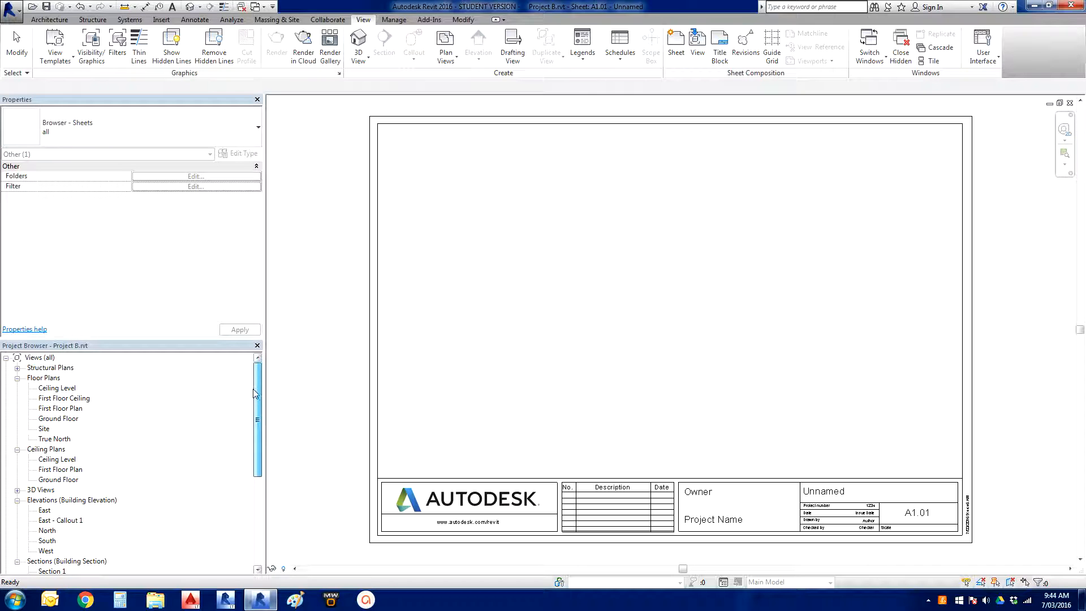
- Place the Section 2 viewport and the Section 2 - Callout 1 detail at 1:20 on sheet A1.01
scroll("down", 3)
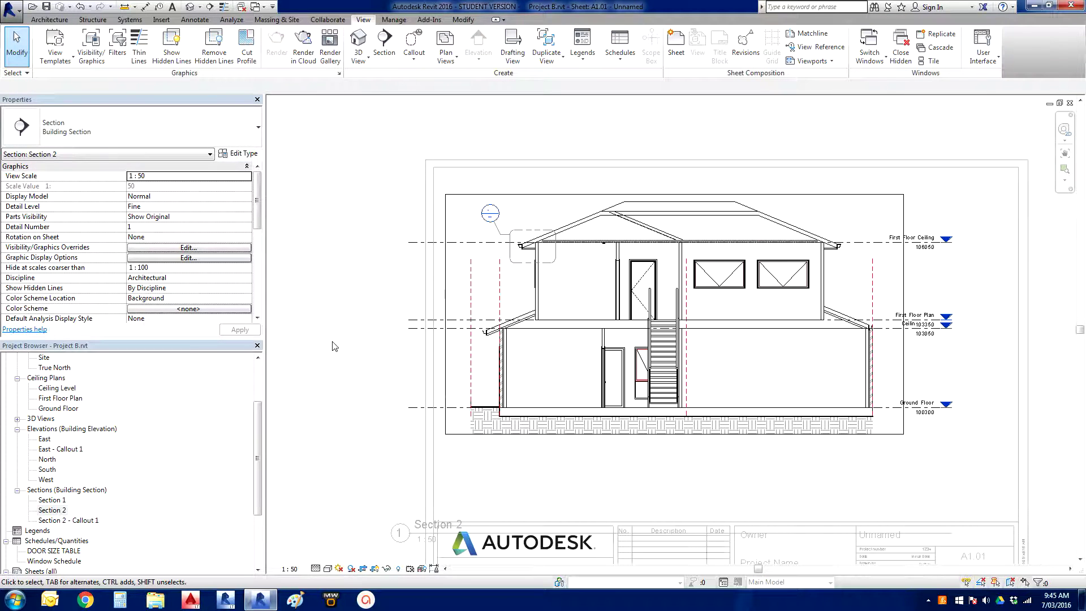
left_click(658, 240)
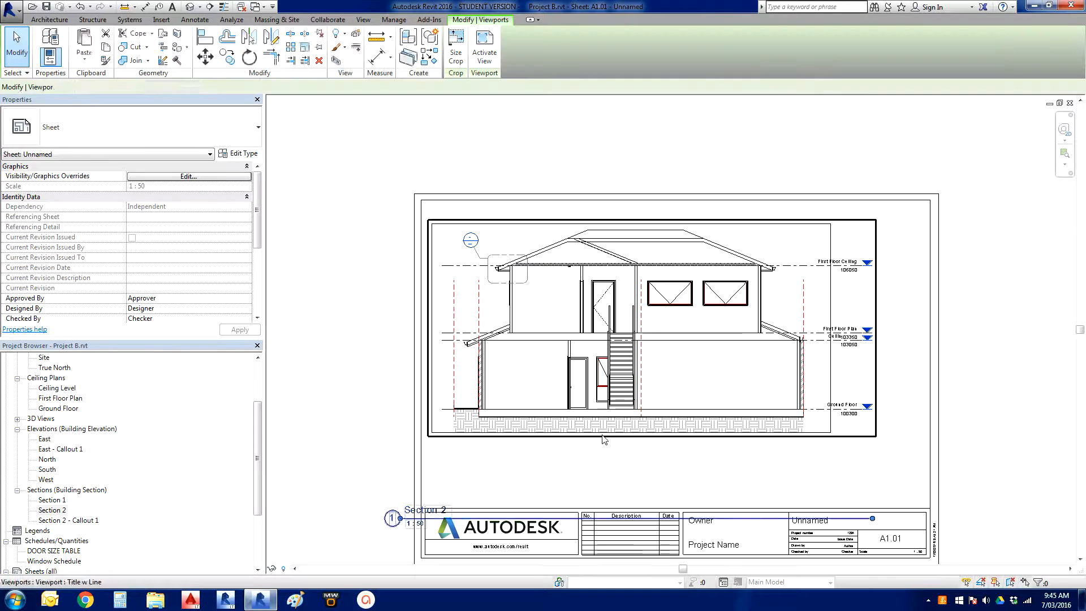
left_click(603, 441)
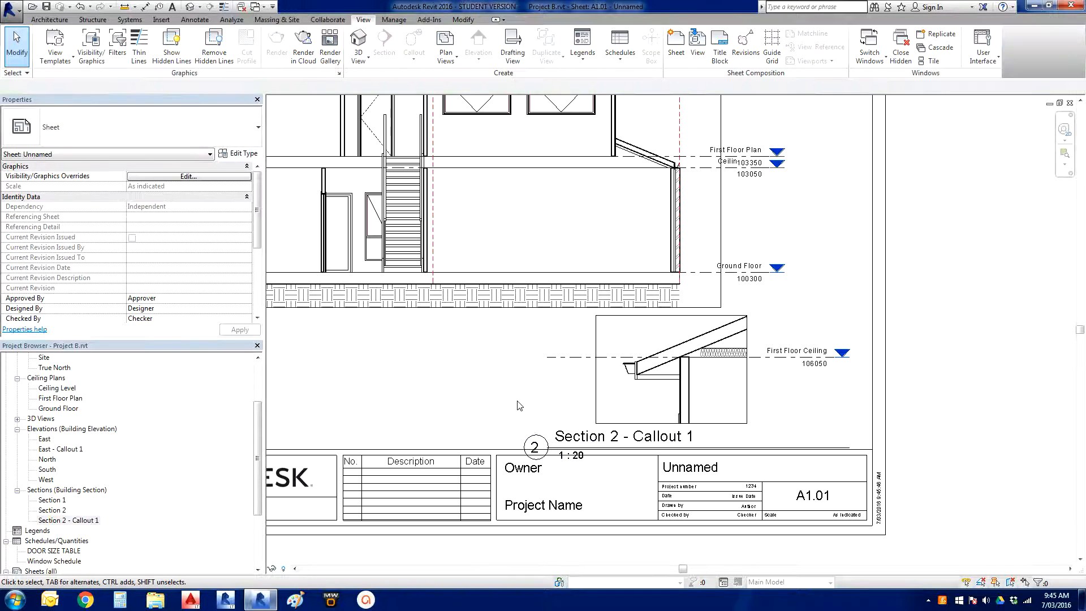
- Move the Section 2 - Callout 1 title to sit directly beneath its viewport inside the border
left_click(622, 437)
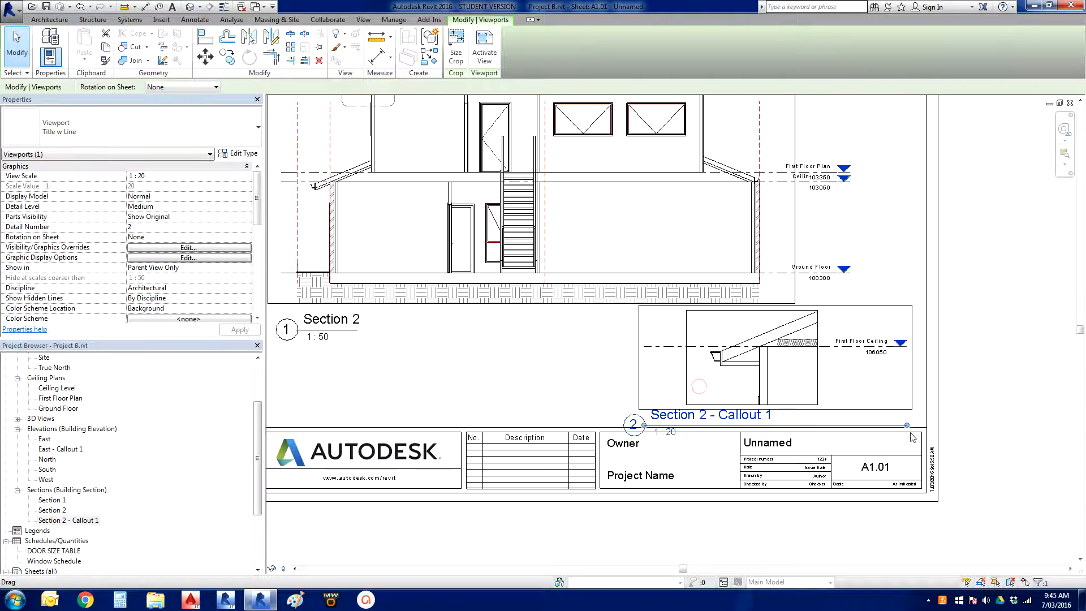
left_click(573, 388)
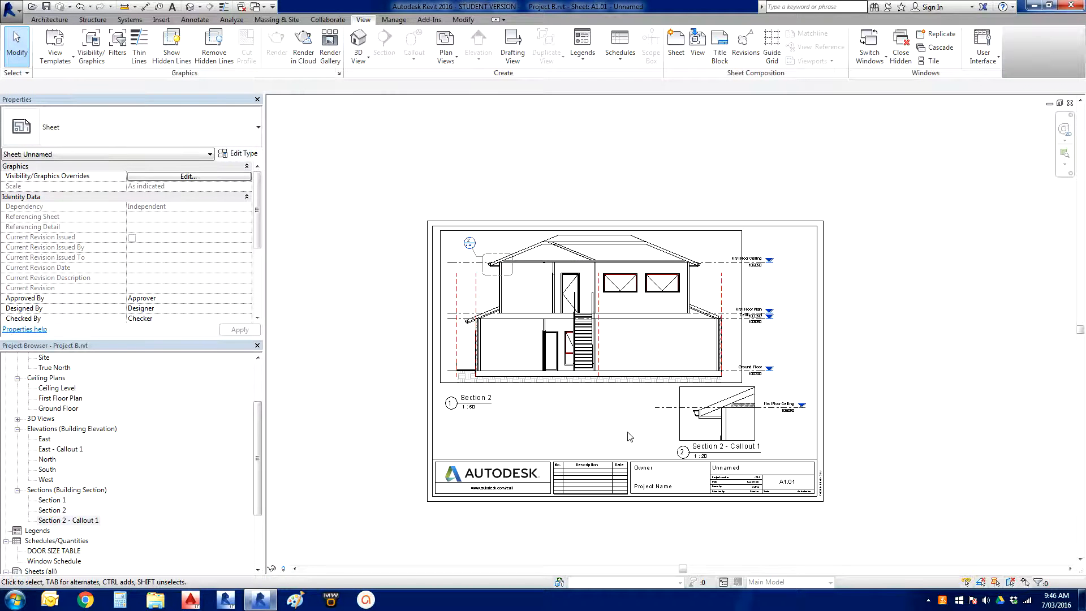
mouse_move(616, 436)
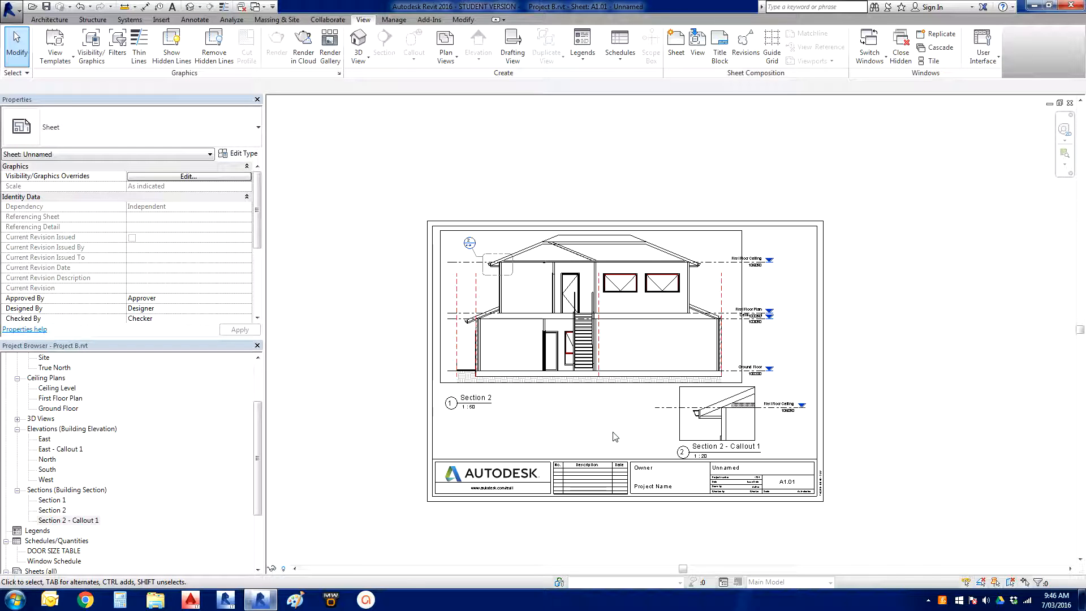
mouse_move(627, 443)
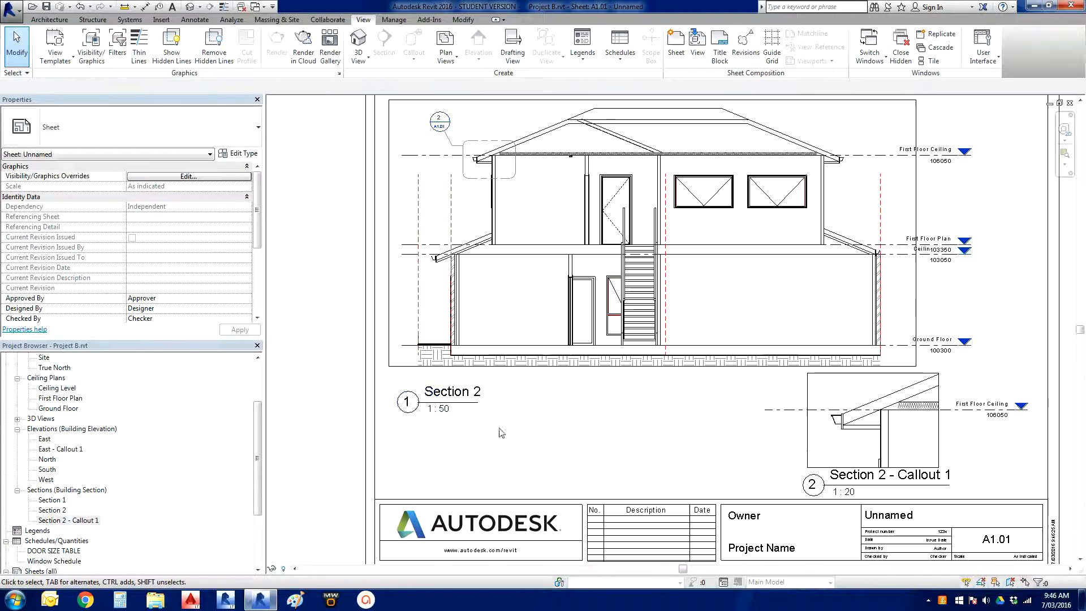
left_click(452, 391)
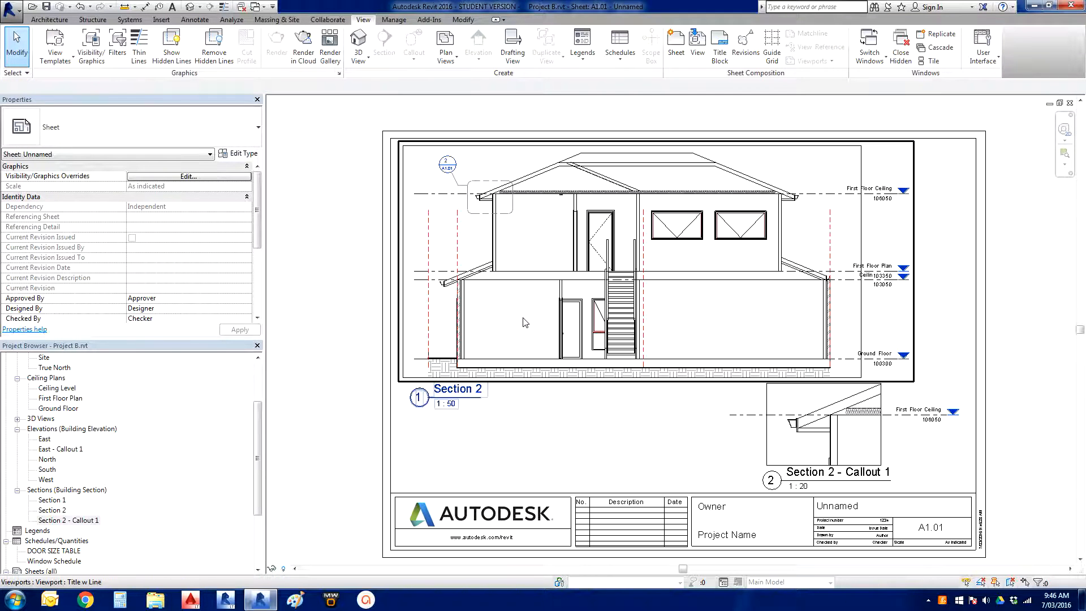
mouse_move(510, 324)
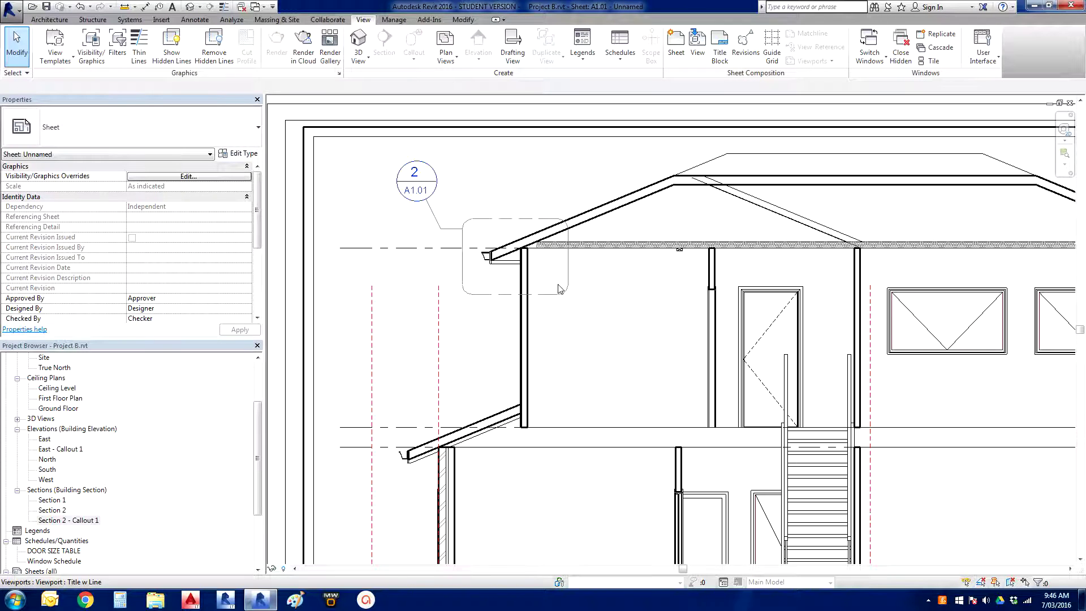
mouse_move(461, 260)
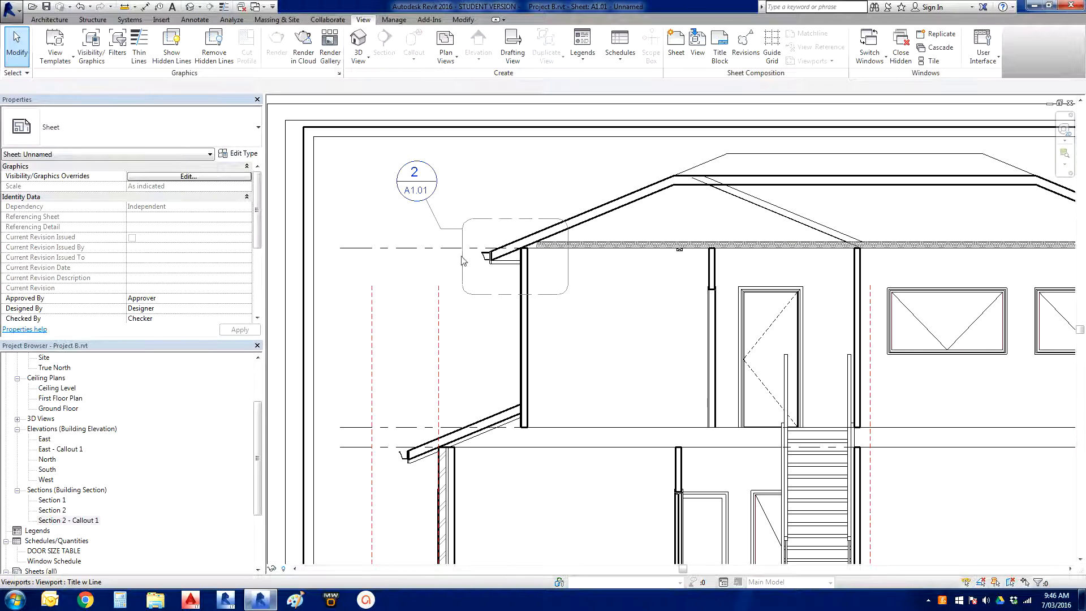
mouse_move(441, 165)
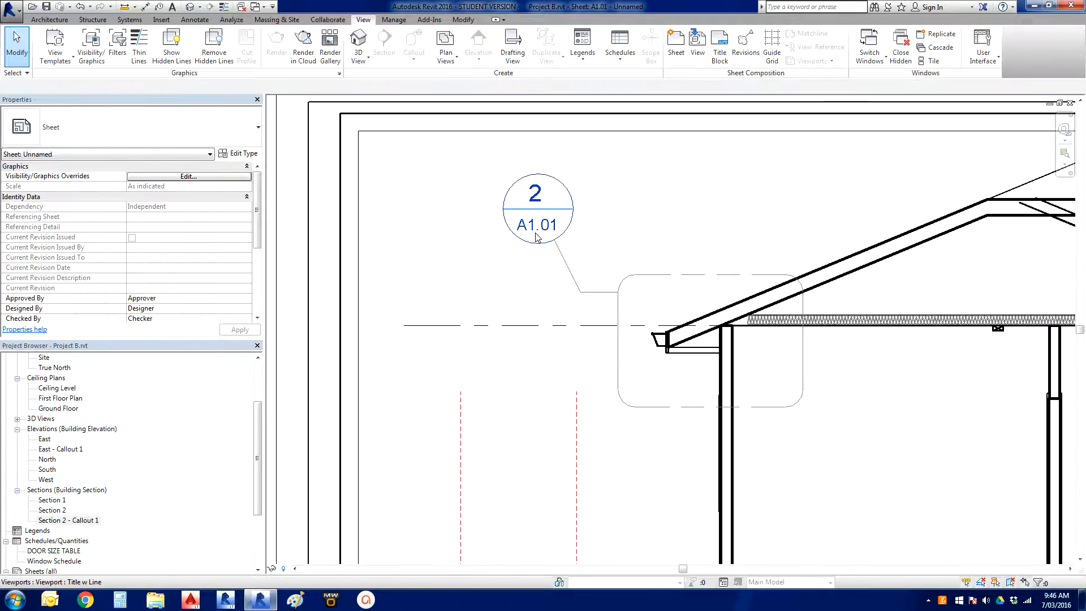
scroll("down", 3)
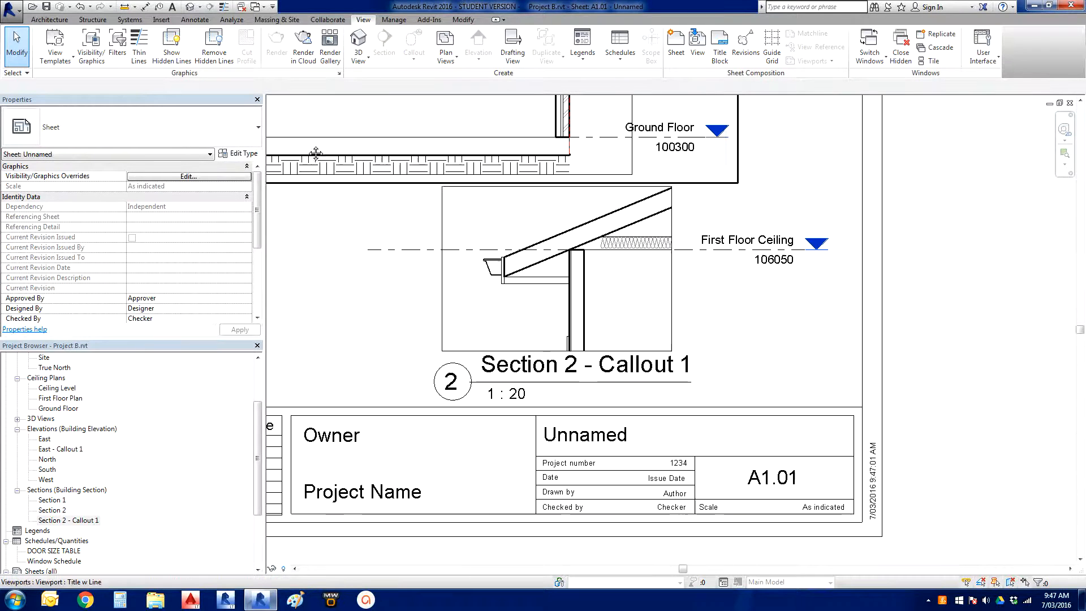
left_click(555, 270)
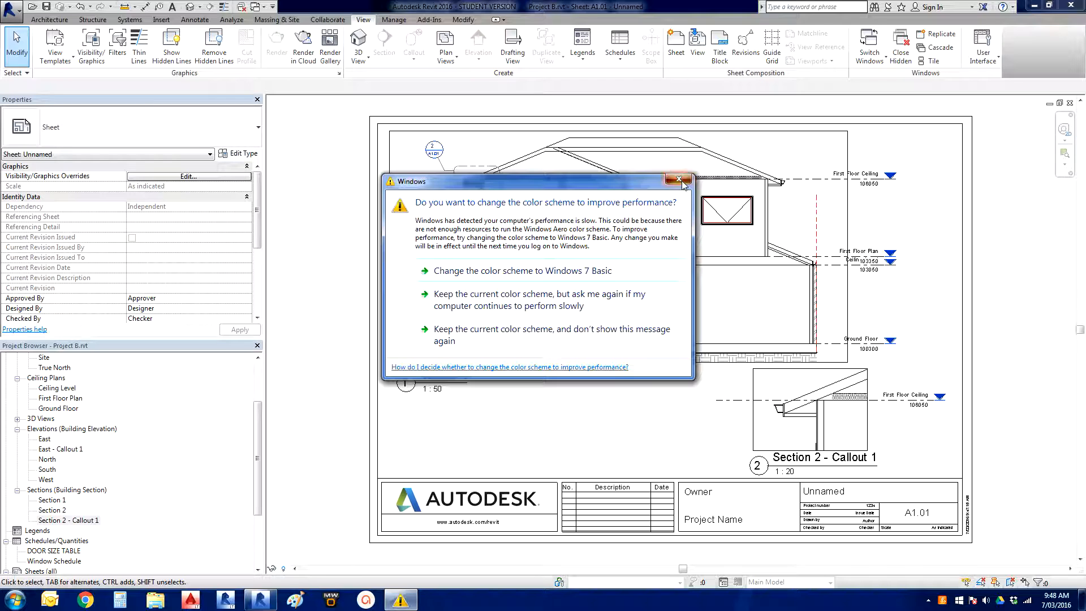
left_click(679, 179)
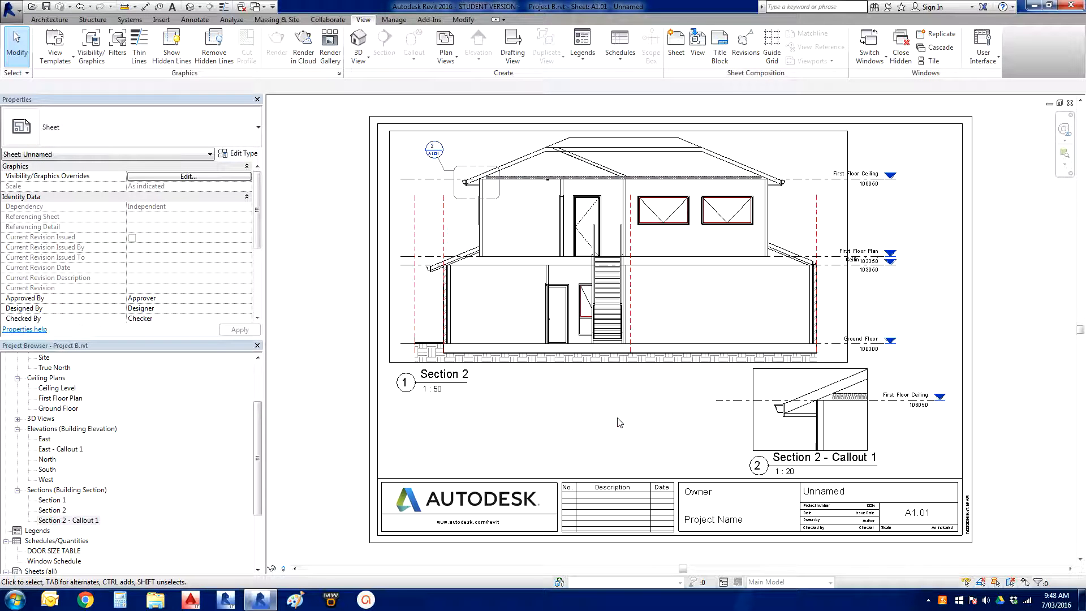